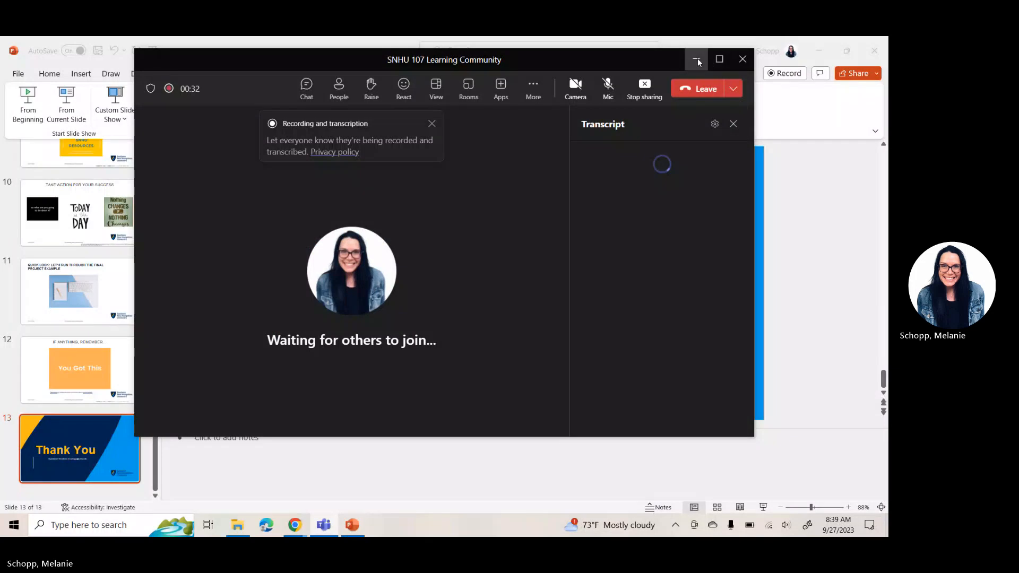
- Minimize the Teams meeting window and start the PowerPoint slideshow from the first slide
left_click(696, 59)
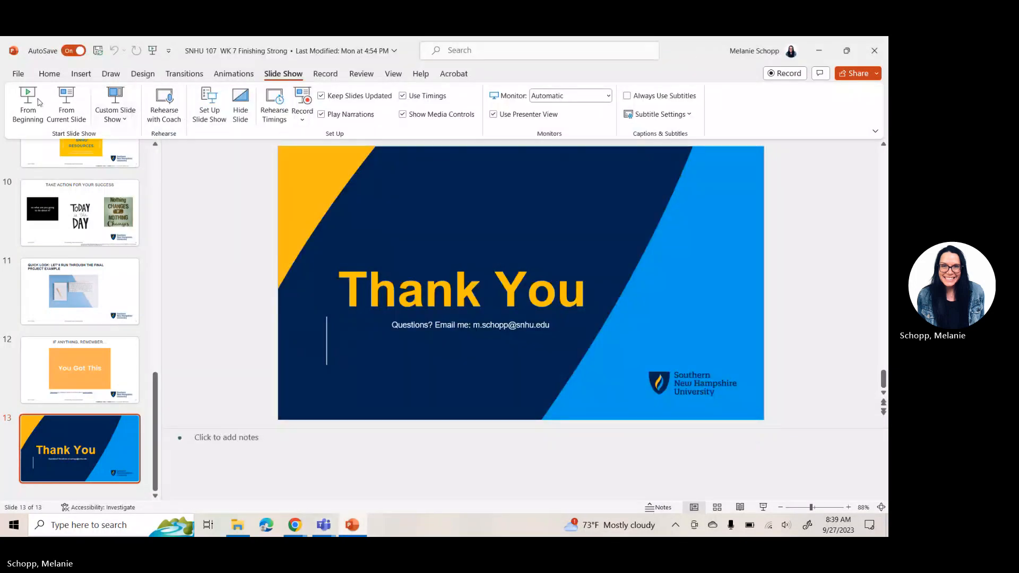
left_click(27, 104)
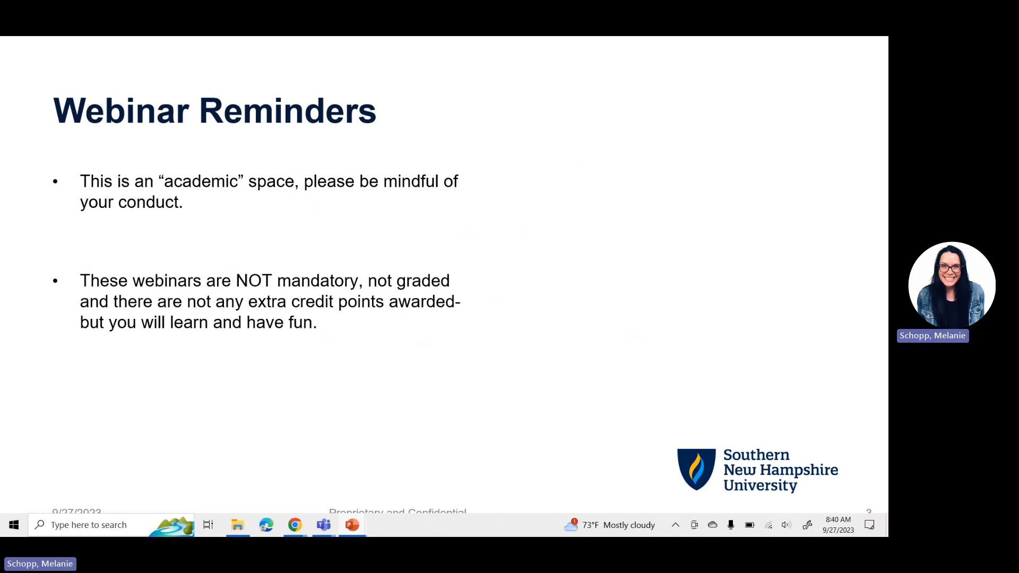
mouse_move(301, 436)
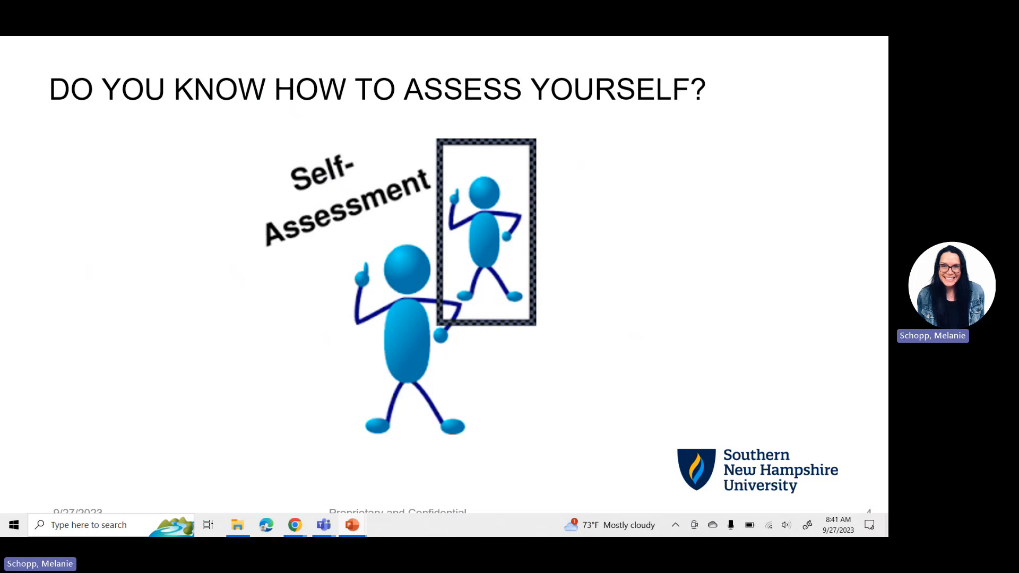
mouse_move(242, 442)
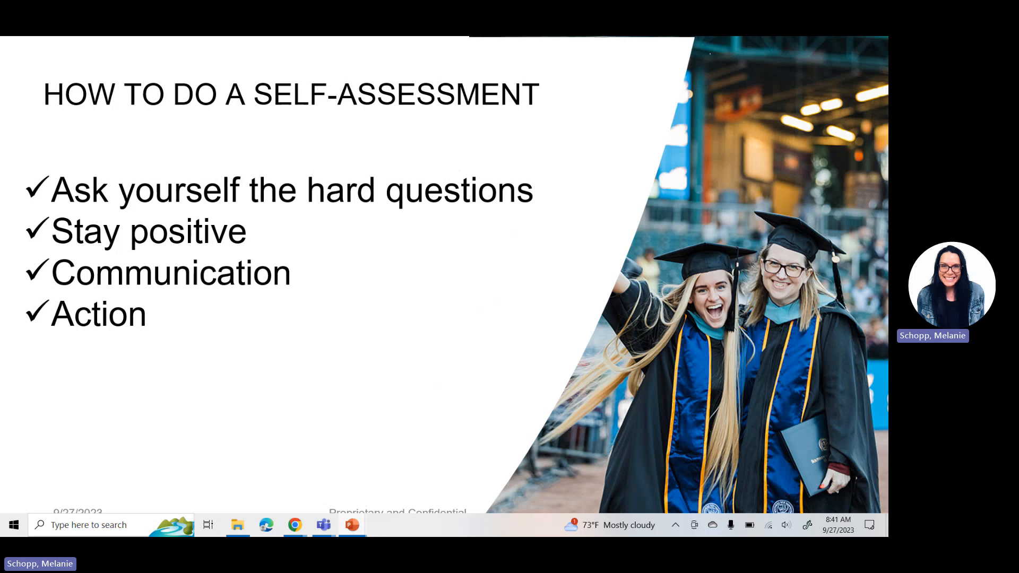
mouse_move(348, 404)
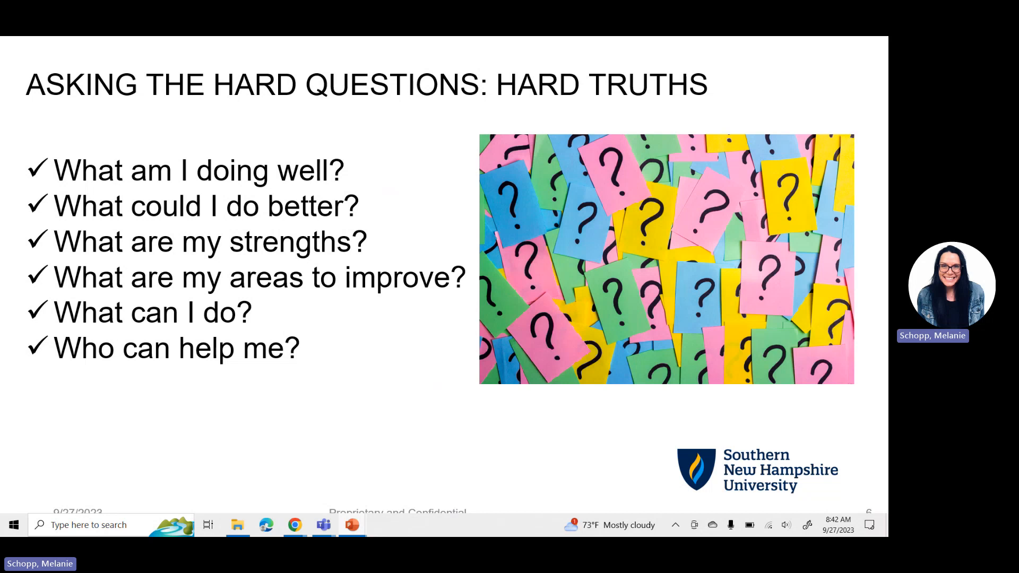
mouse_move(313, 391)
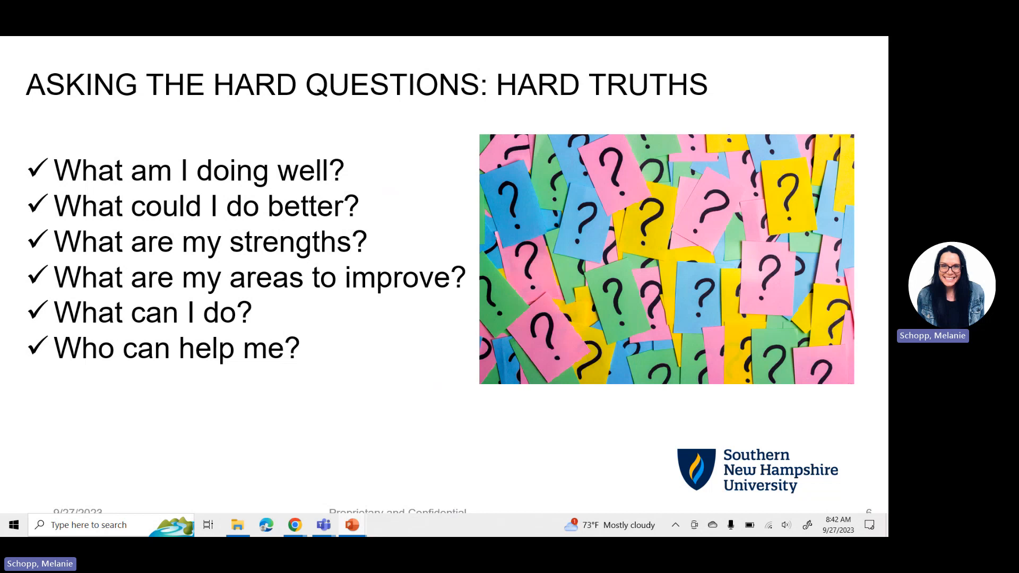
mouse_move(339, 364)
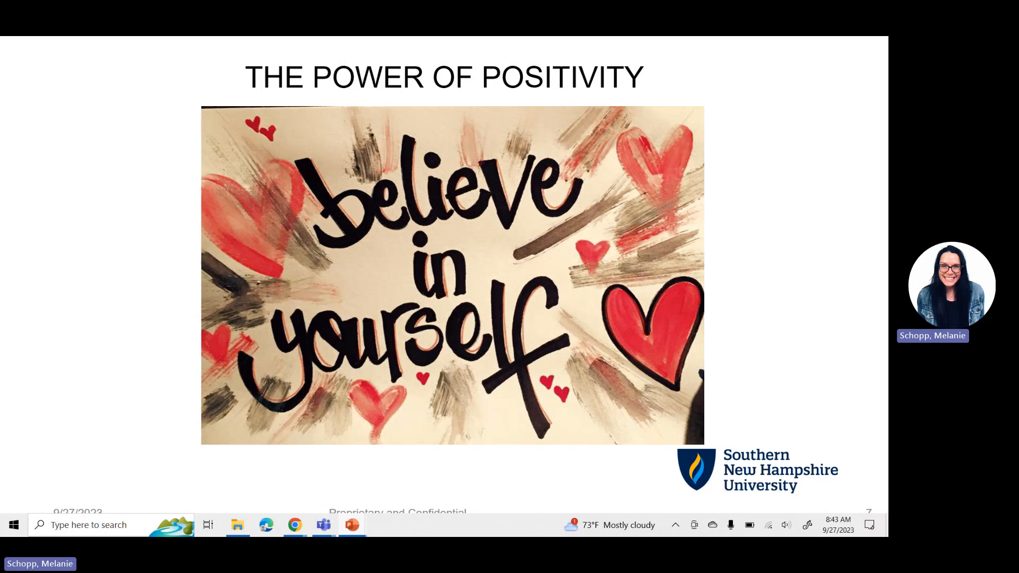
mouse_move(776, 200)
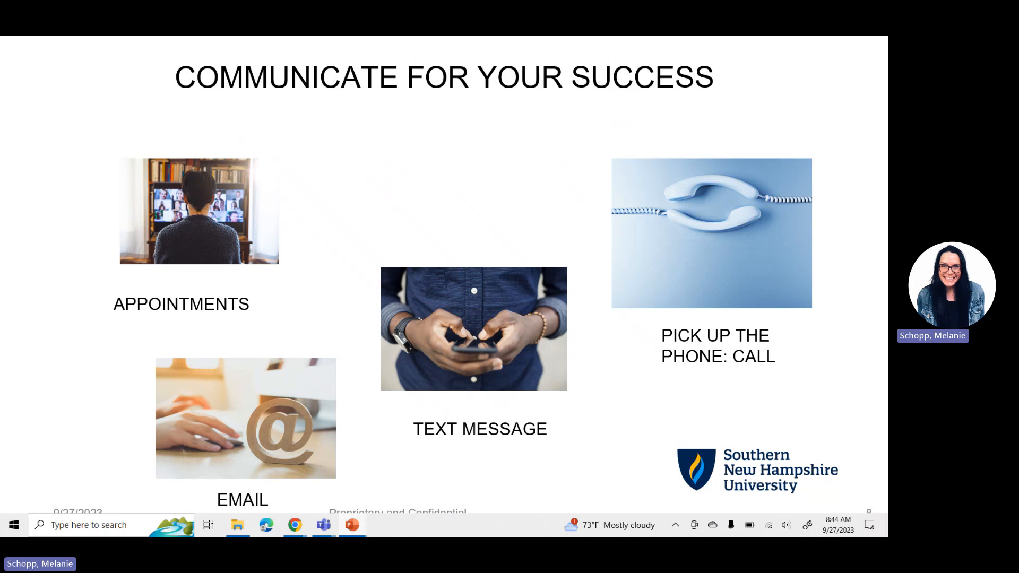
mouse_move(472, 238)
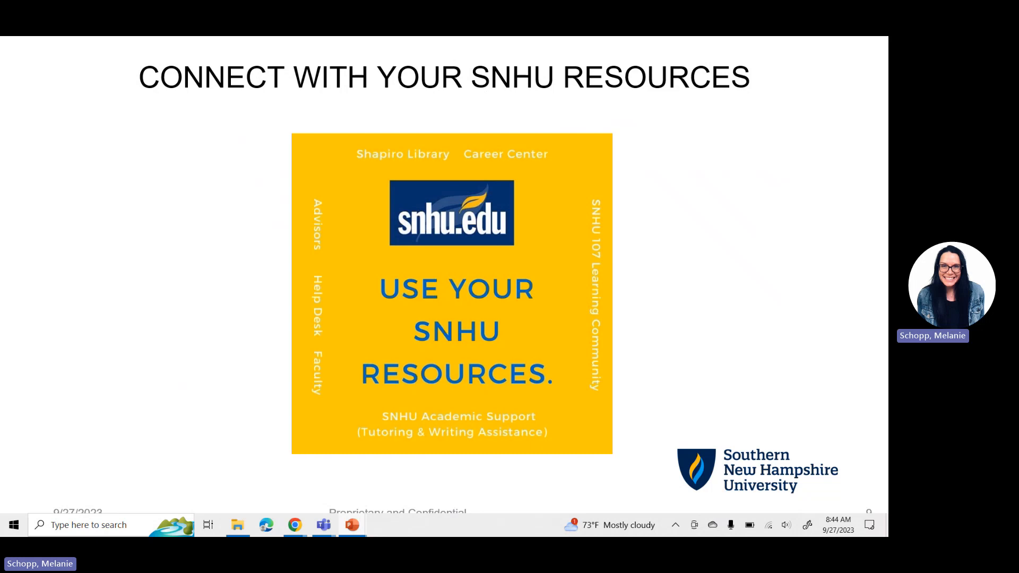
mouse_move(91, 441)
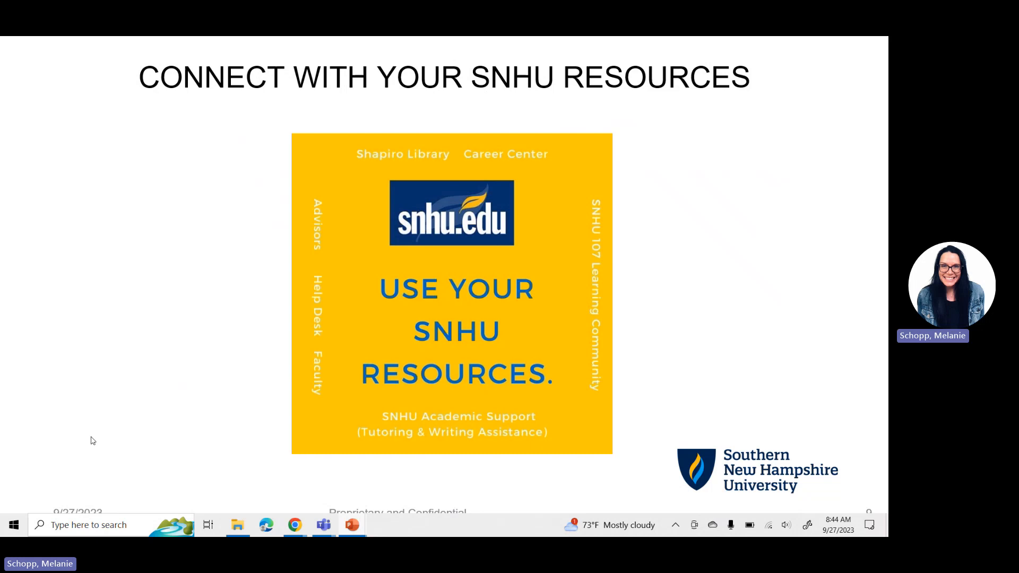
mouse_move(166, 388)
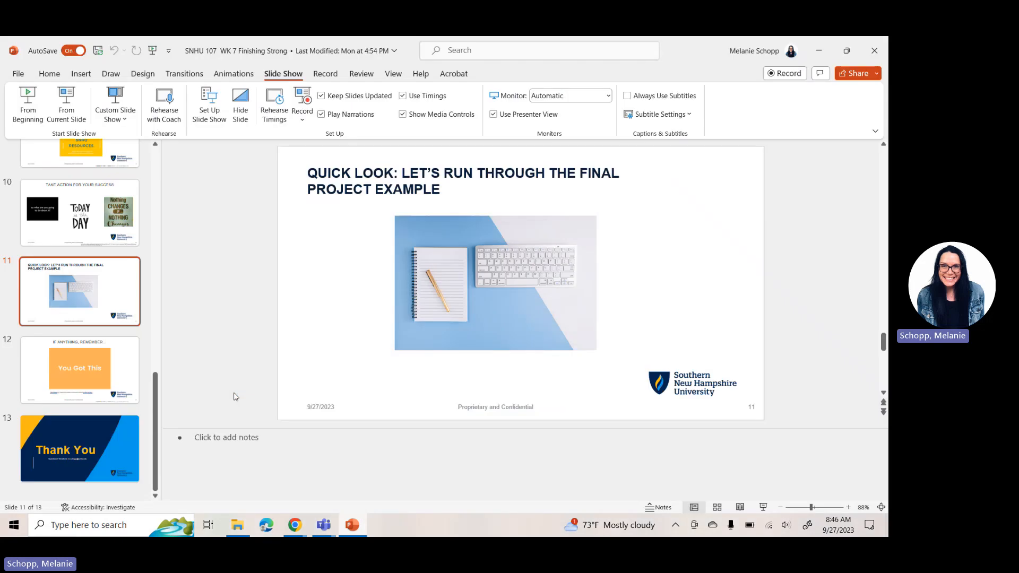
mouse_move(323, 524)
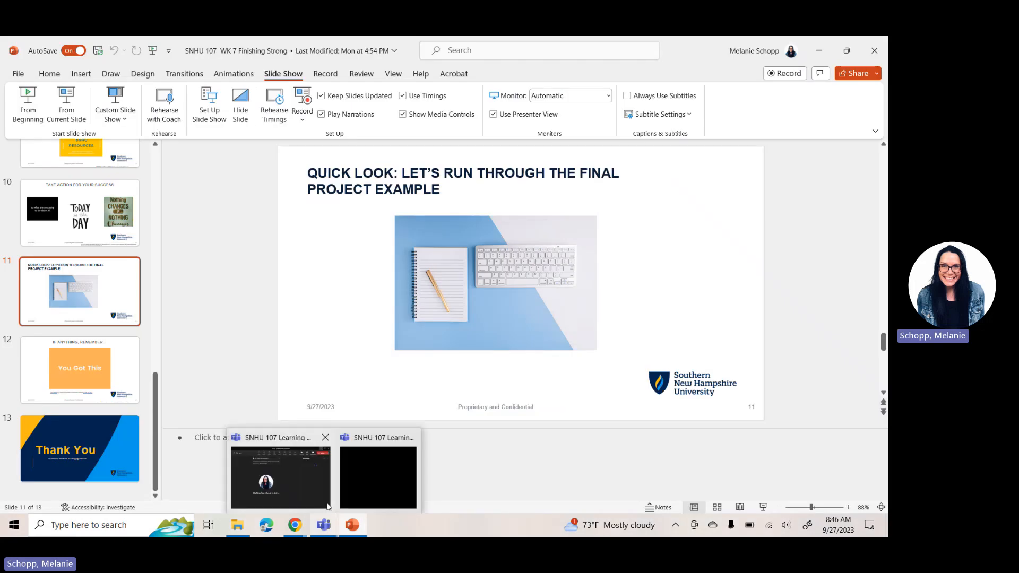
mouse_move(294, 525)
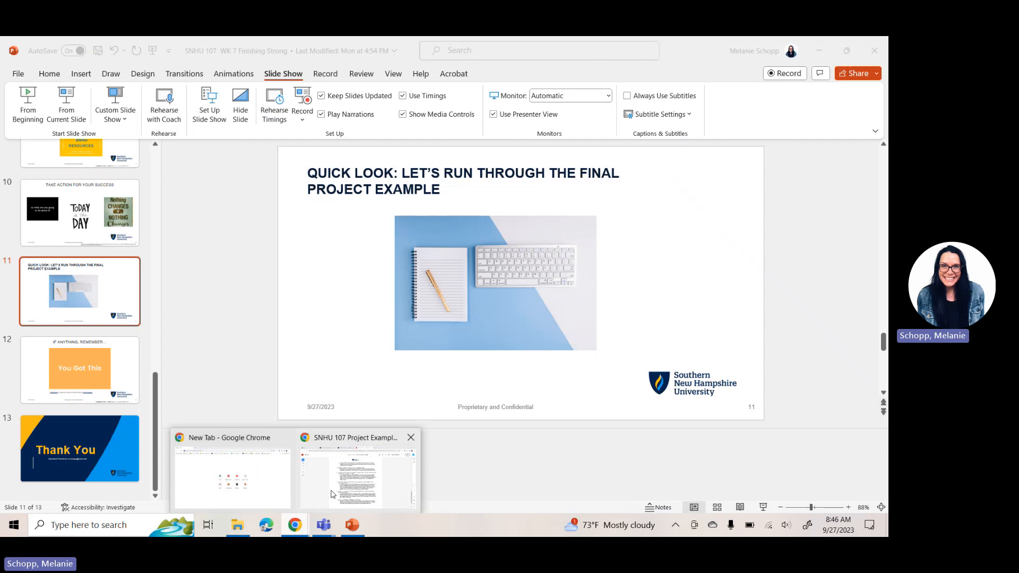
- Switch to the SNHU 107 Project Example PDF showing answers 8 through 12
left_click(356, 472)
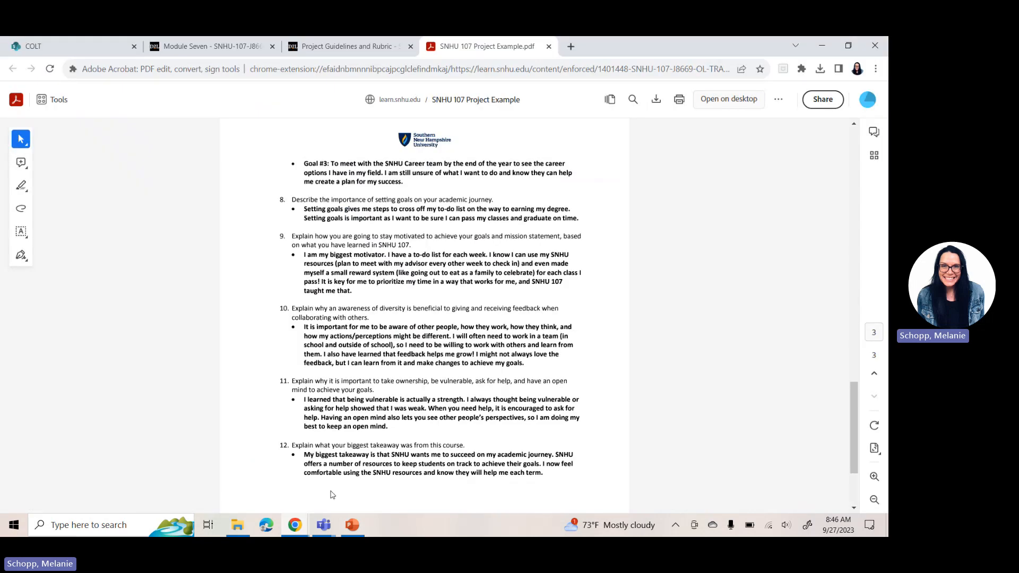
mouse_move(378, 418)
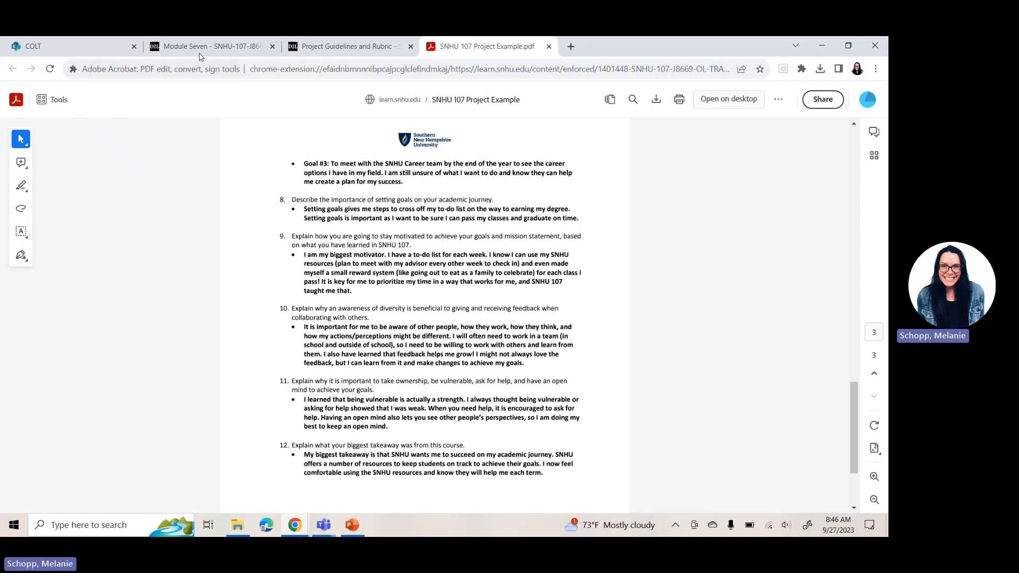
- Return to the Module Seven page and scroll to the 7-2 Project Submission assignment
left_click(210, 46)
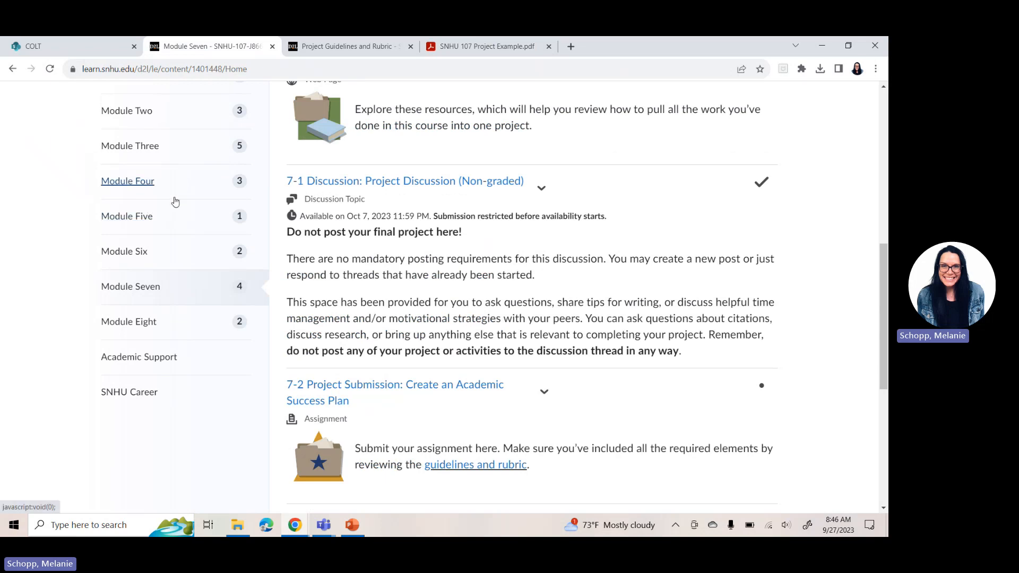
mouse_move(430, 267)
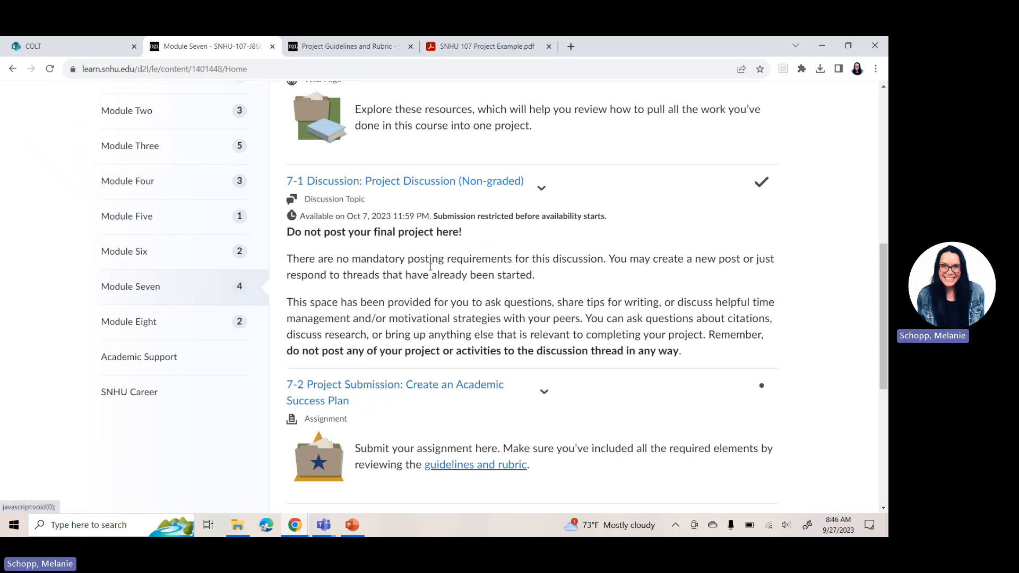
mouse_move(452, 273)
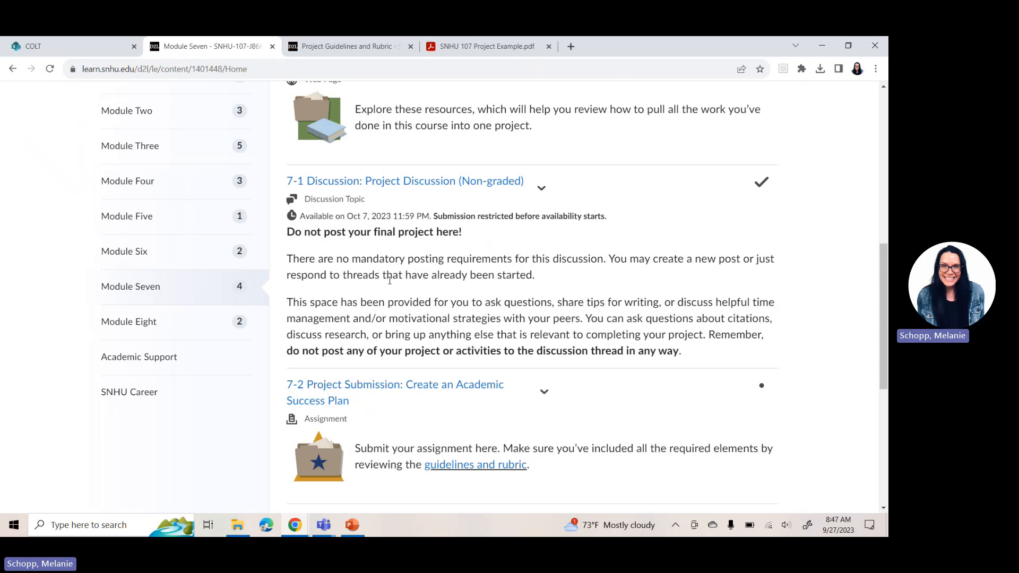
scroll("down", 3)
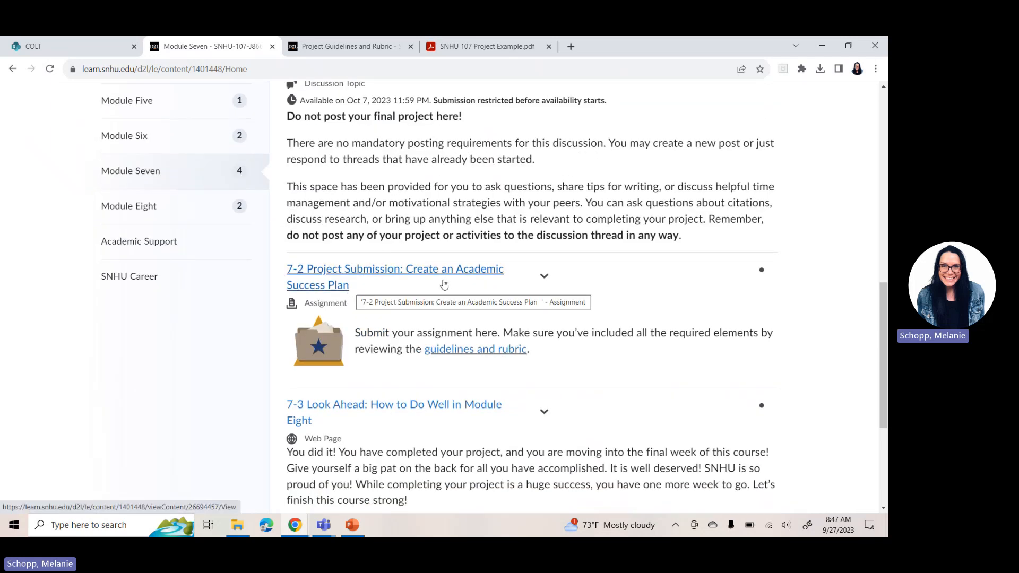
mouse_move(452, 358)
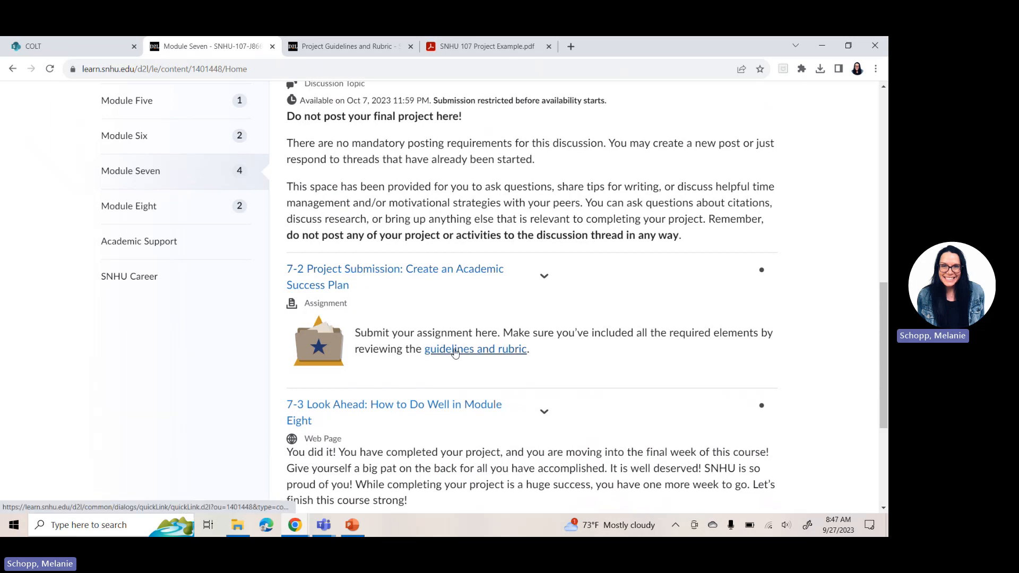
- Open Project Guidelines and Rubric and scroll past the twelve steps to What to Submit and Supporting Materials
left_click(475, 350)
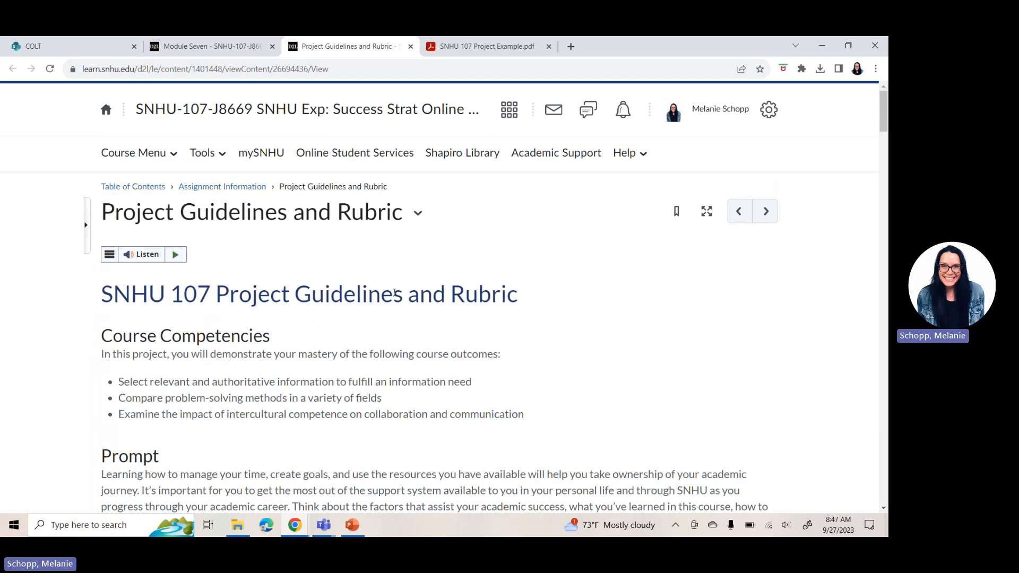
scroll("down", 3)
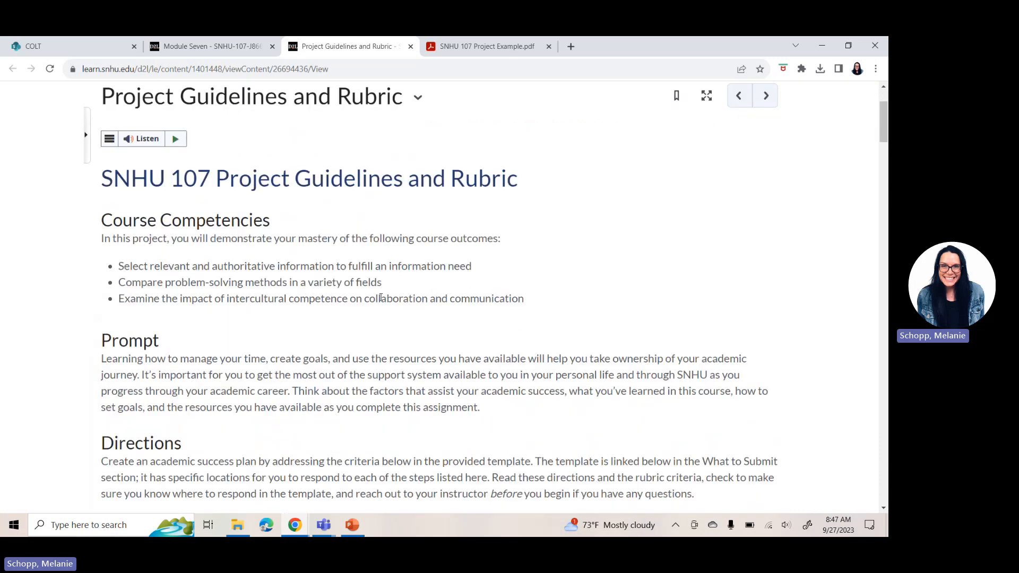
scroll("down", 3)
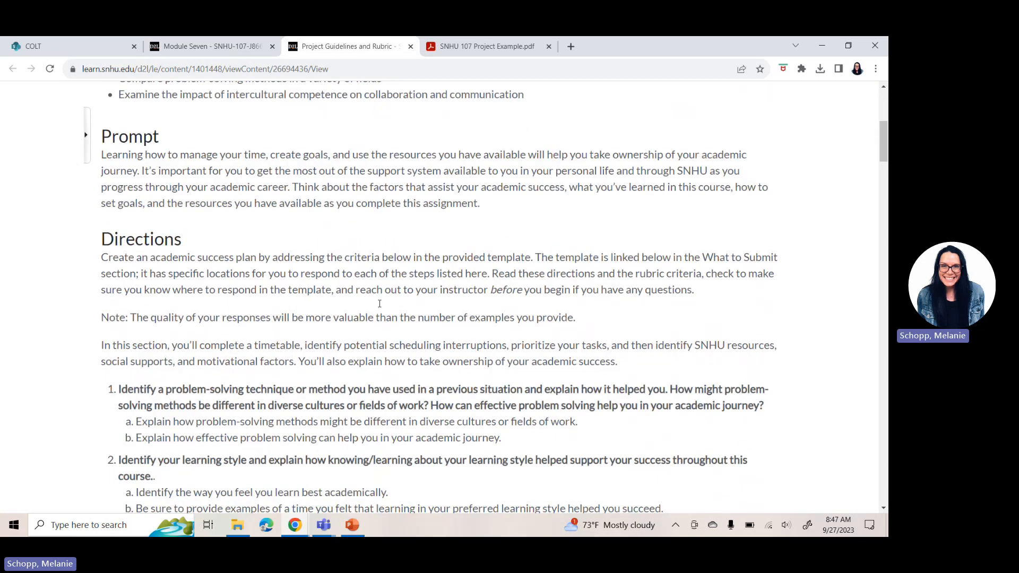
scroll("down", 3)
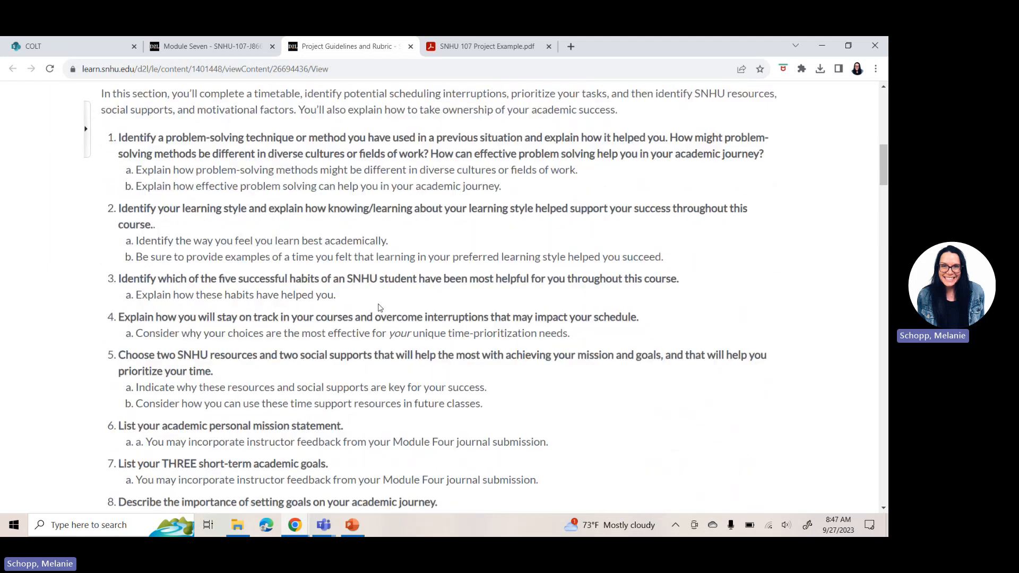
scroll("down", 3)
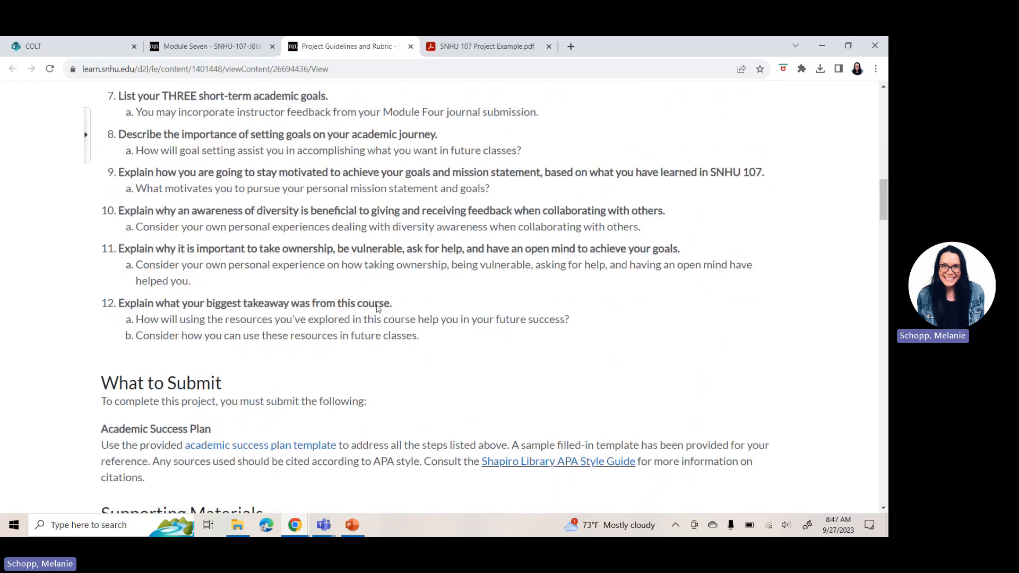
scroll("down", 3)
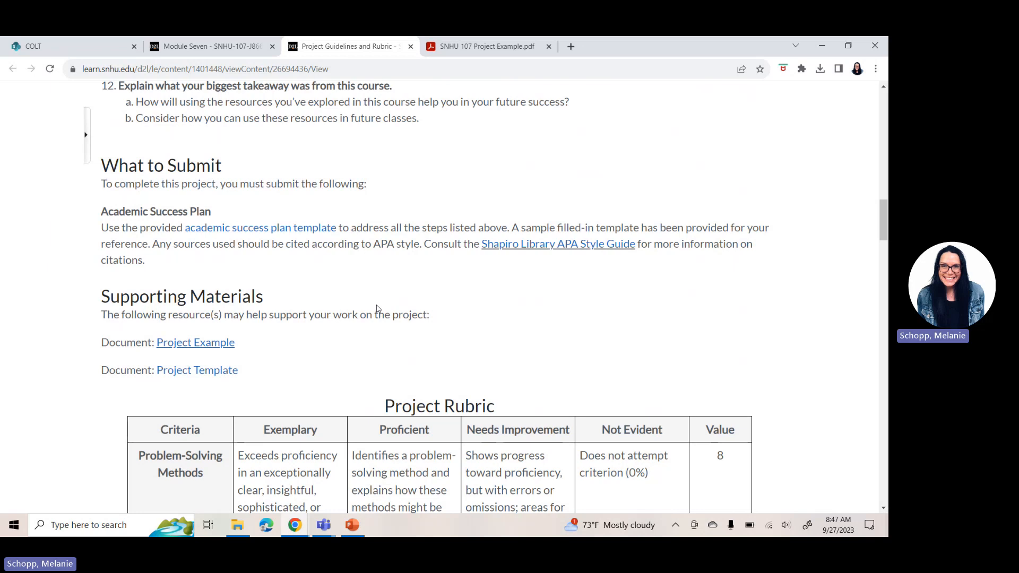
scroll("down", 3)
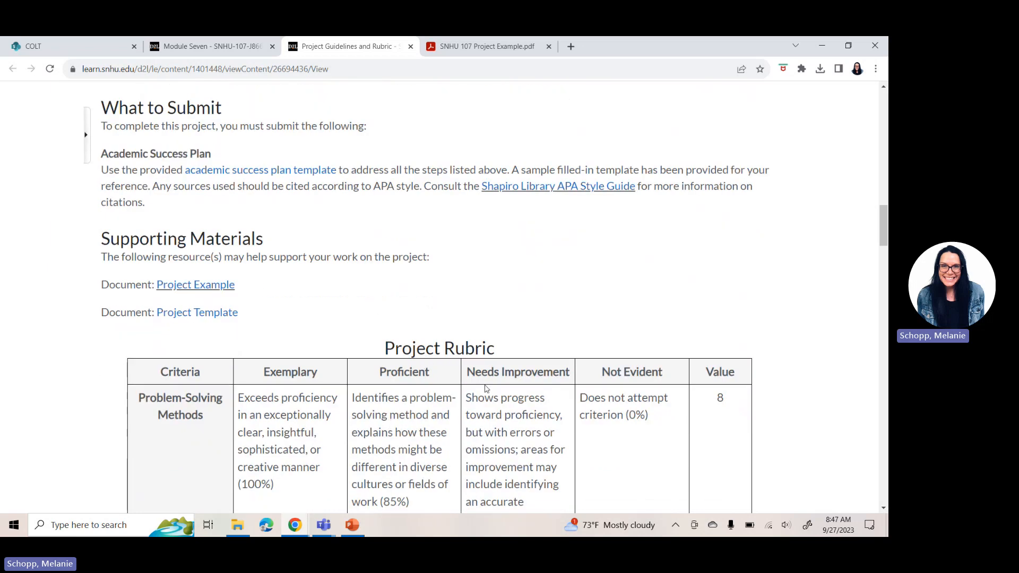
mouse_move(578, 280)
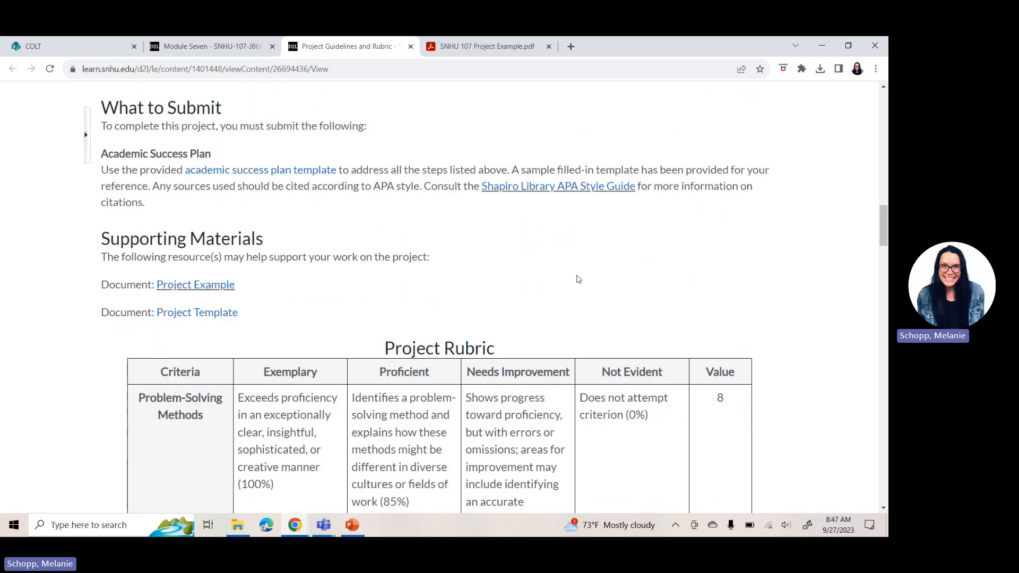
mouse_move(260, 170)
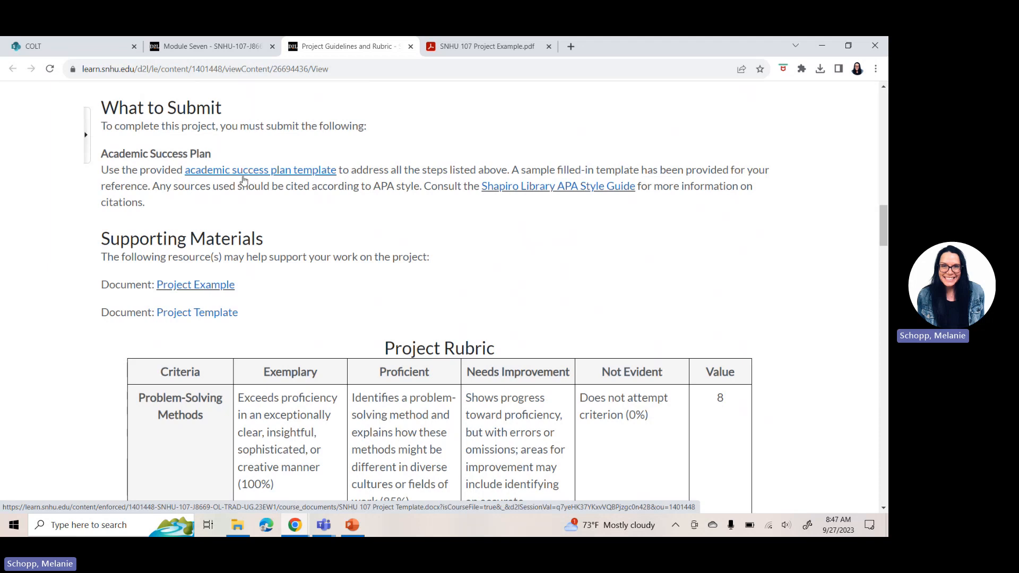
mouse_move(275, 176)
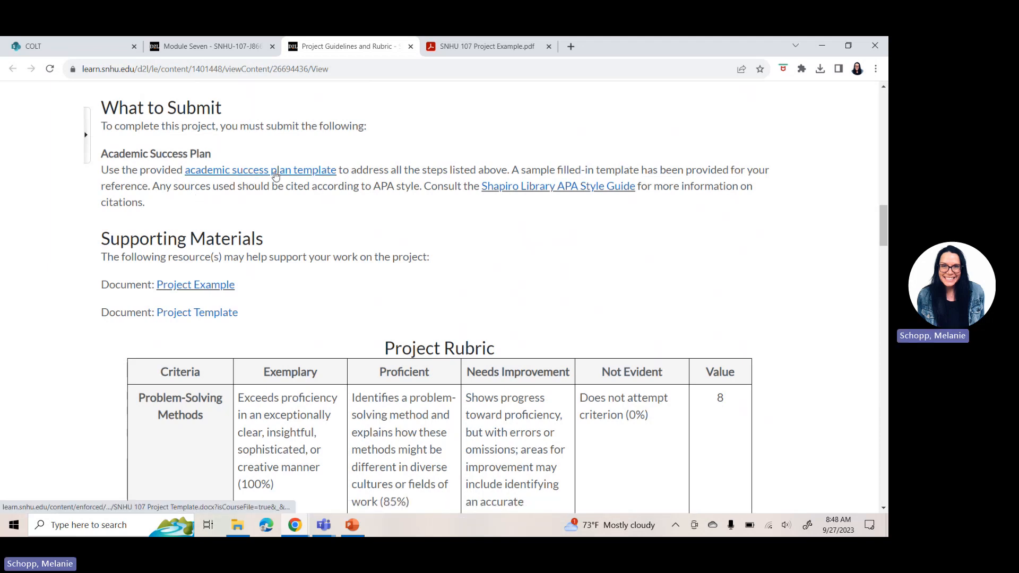
mouse_move(196, 312)
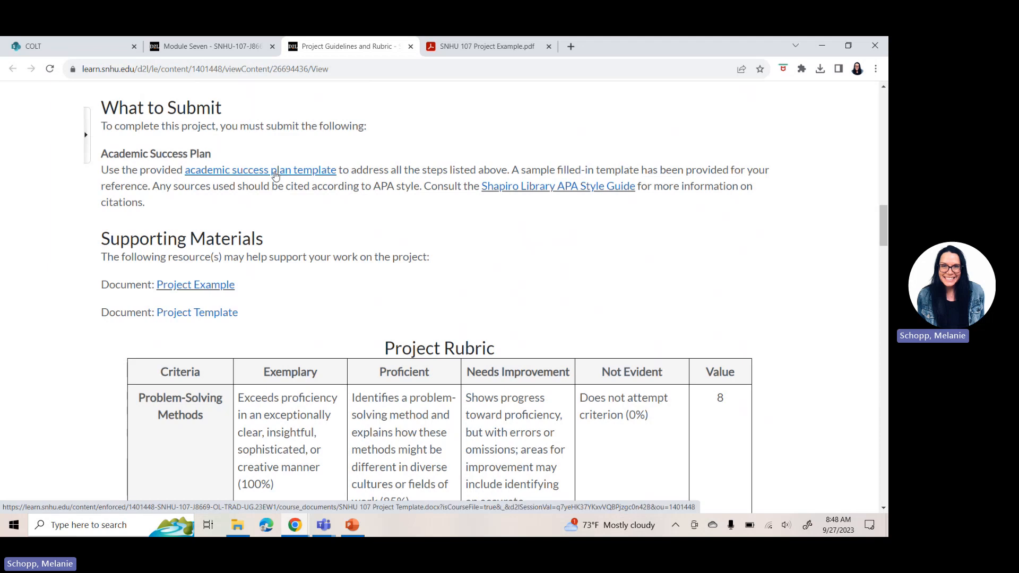
mouse_move(231, 180)
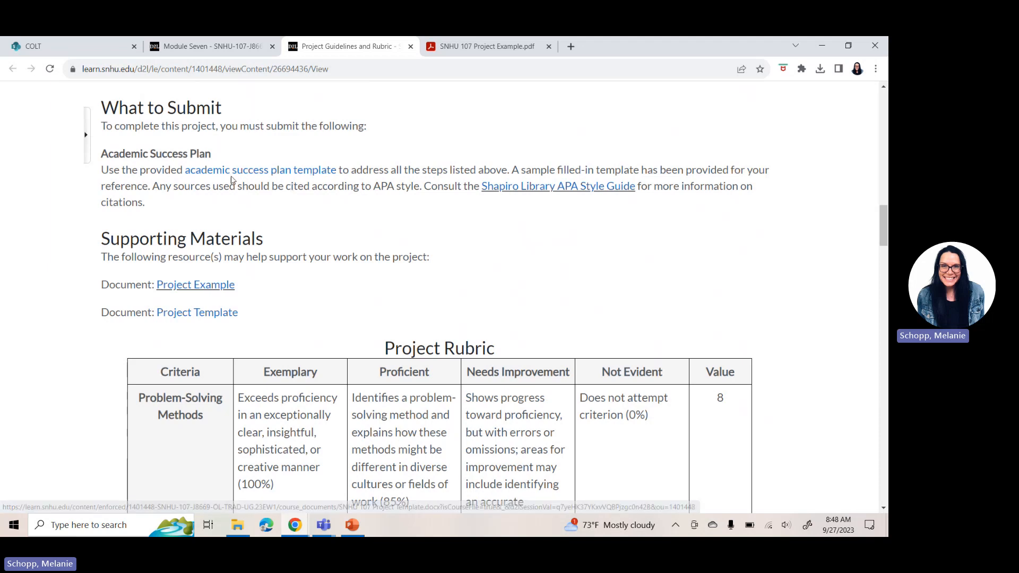
mouse_move(136, 316)
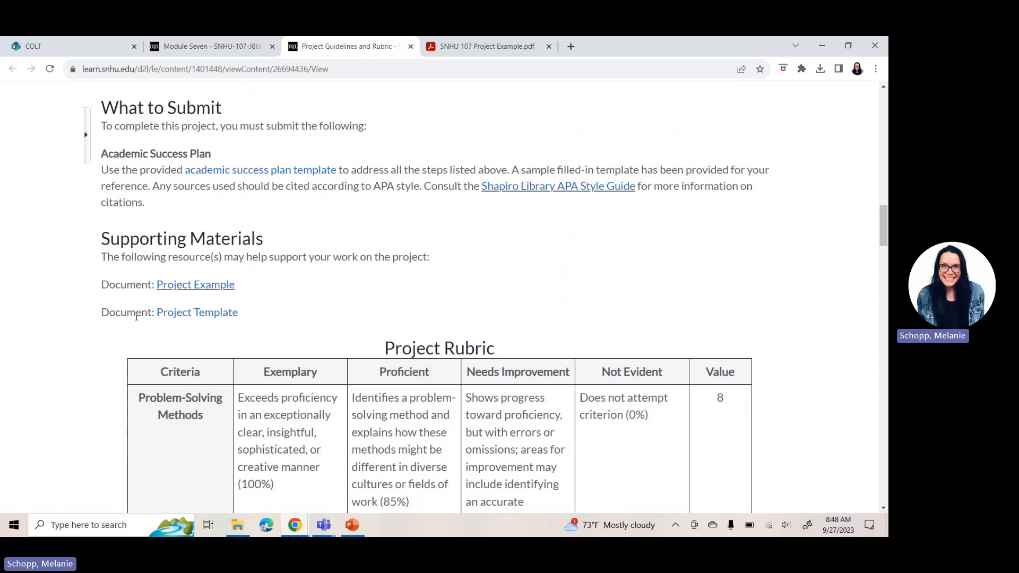
mouse_move(197, 313)
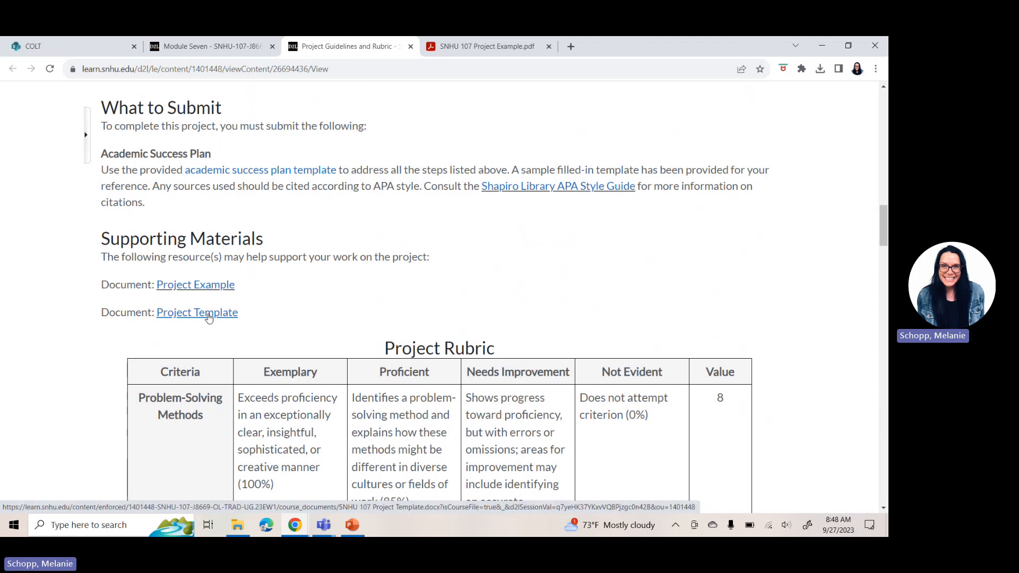
mouse_move(240, 298)
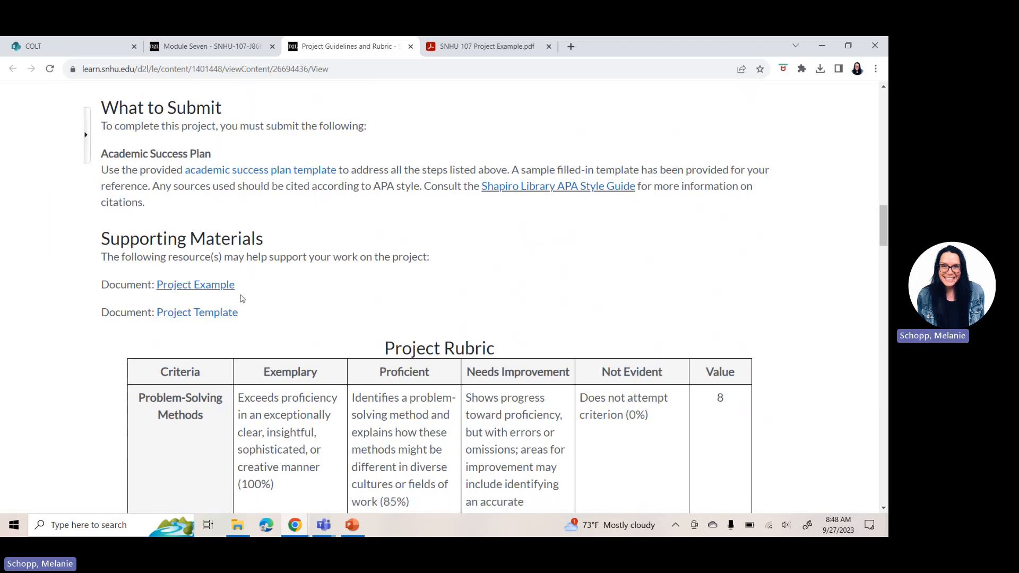
mouse_move(285, 220)
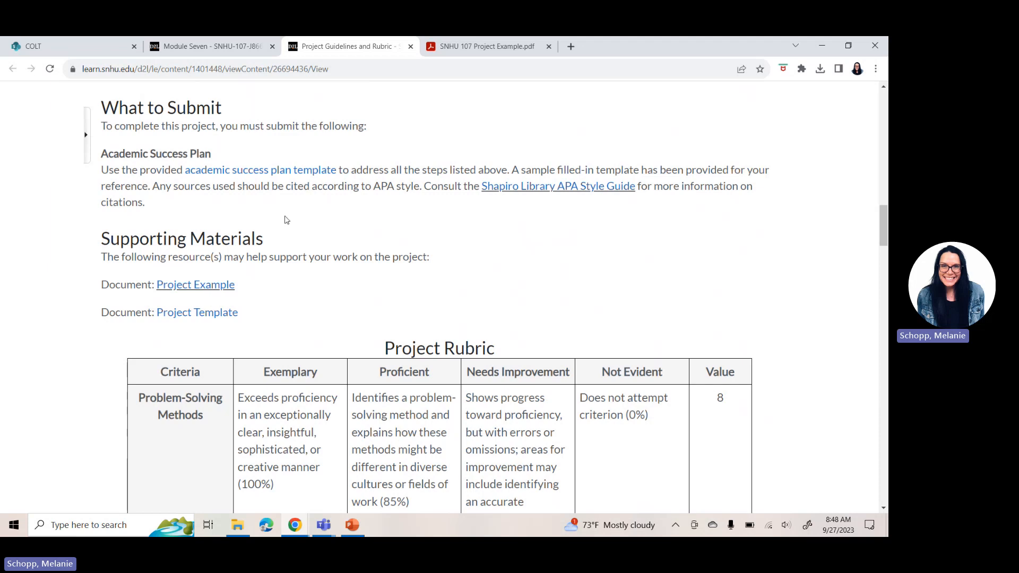
mouse_move(194, 285)
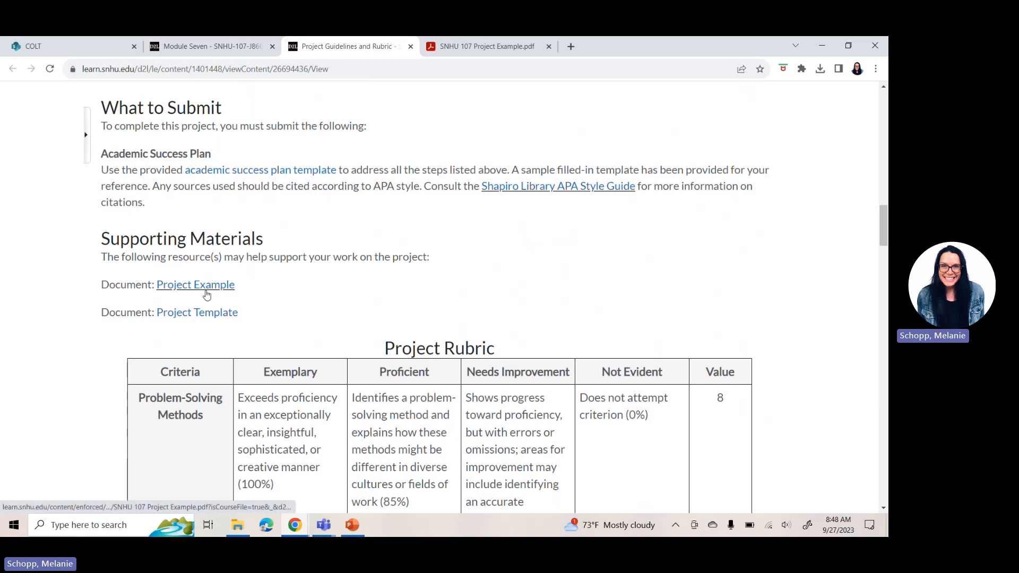
mouse_move(195, 285)
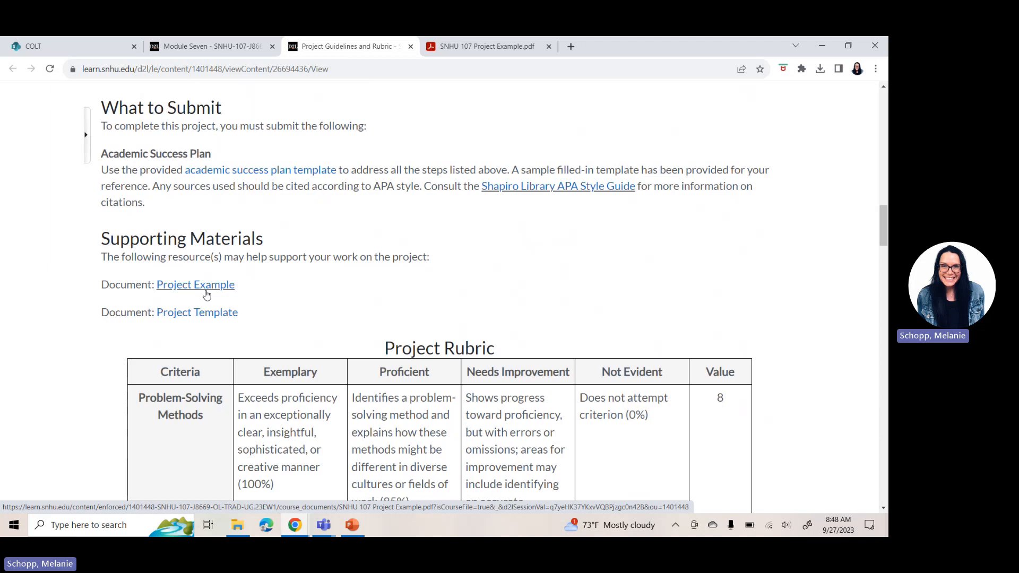
mouse_move(186, 293)
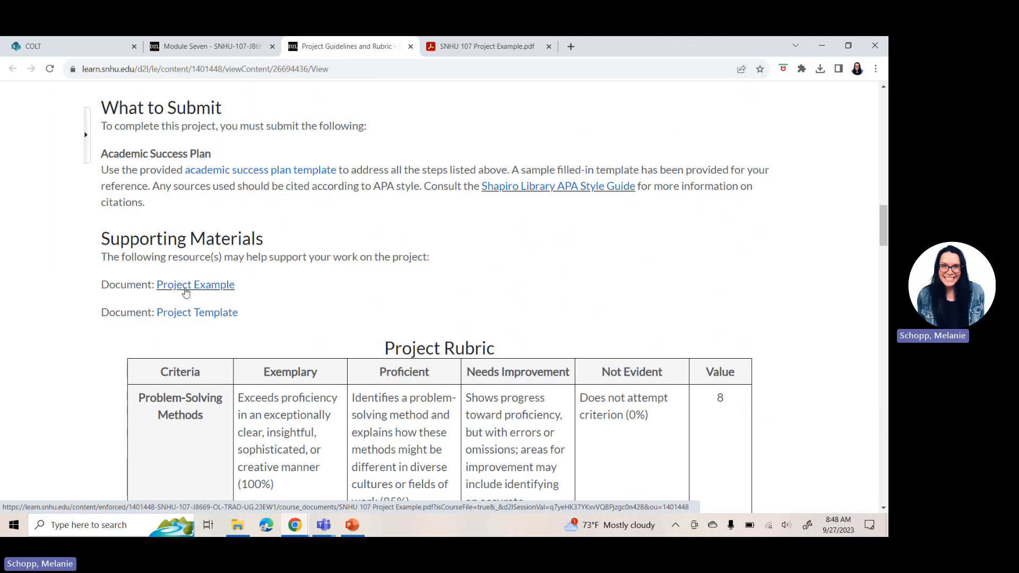
mouse_move(200, 290)
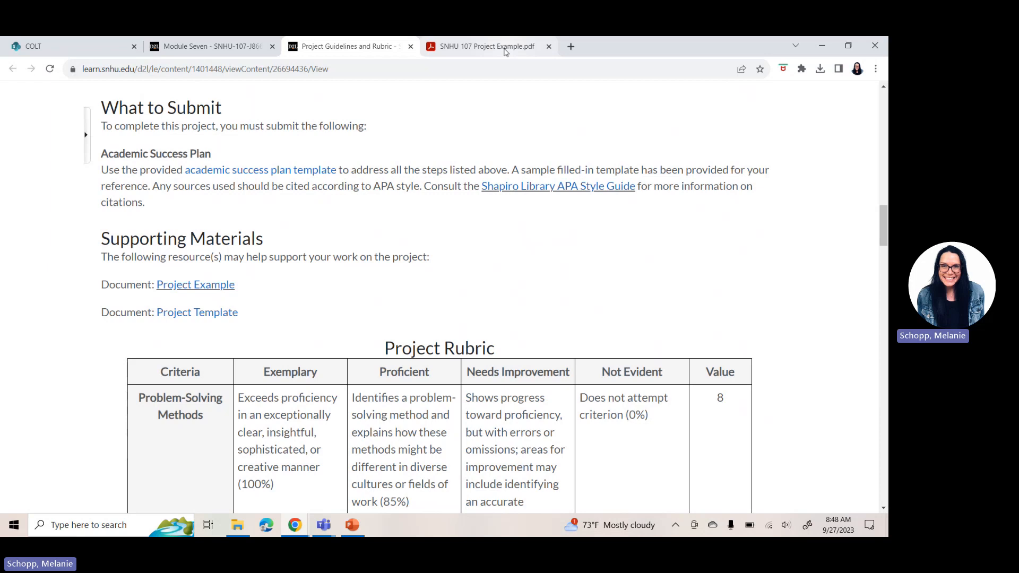
- Switch to the Project Example PDF and scroll from answer 1 through answers 2–3 into question 4
left_click(484, 46)
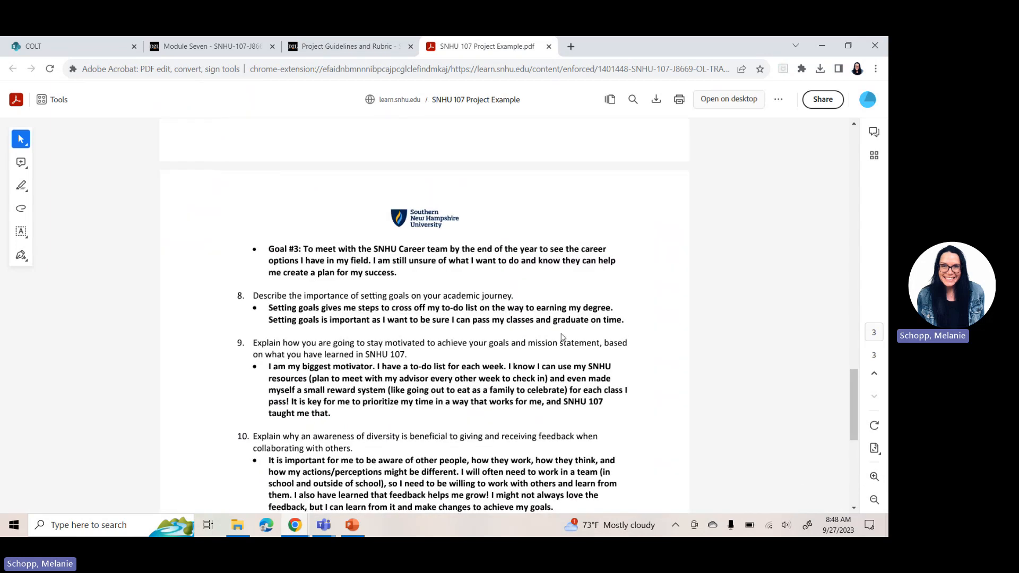
scroll("up", 3)
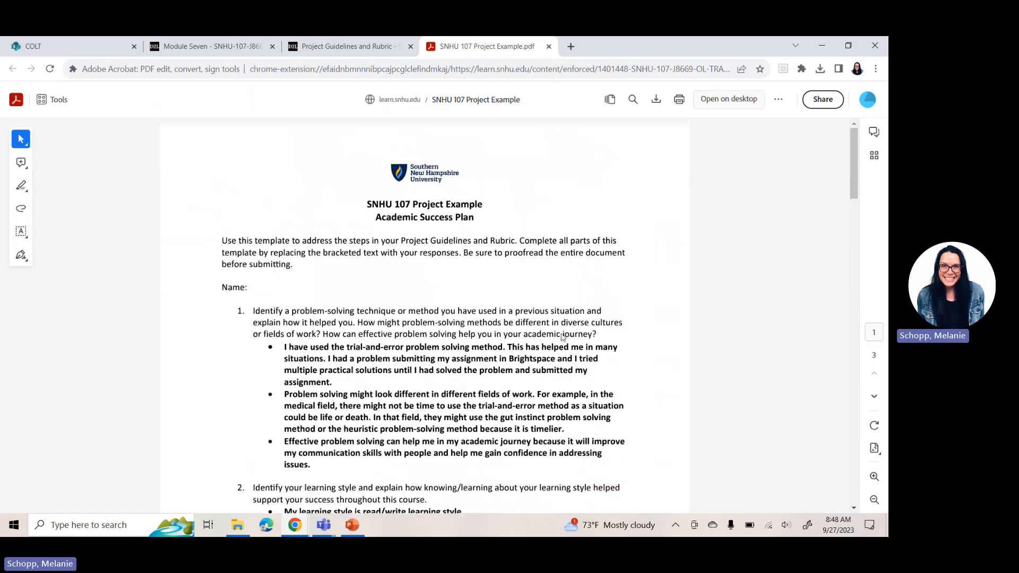
scroll("down", 3)
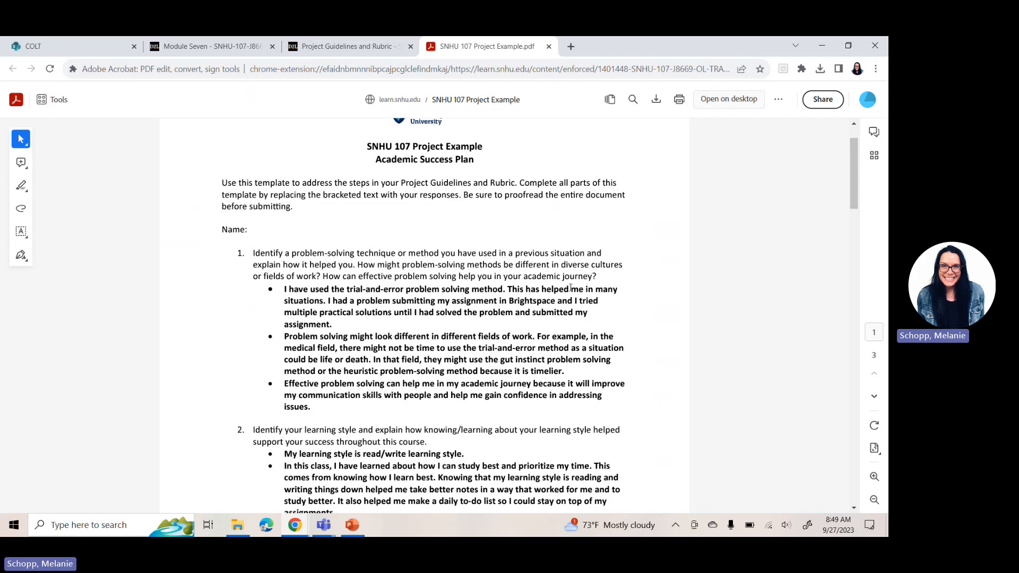
mouse_move(421, 297)
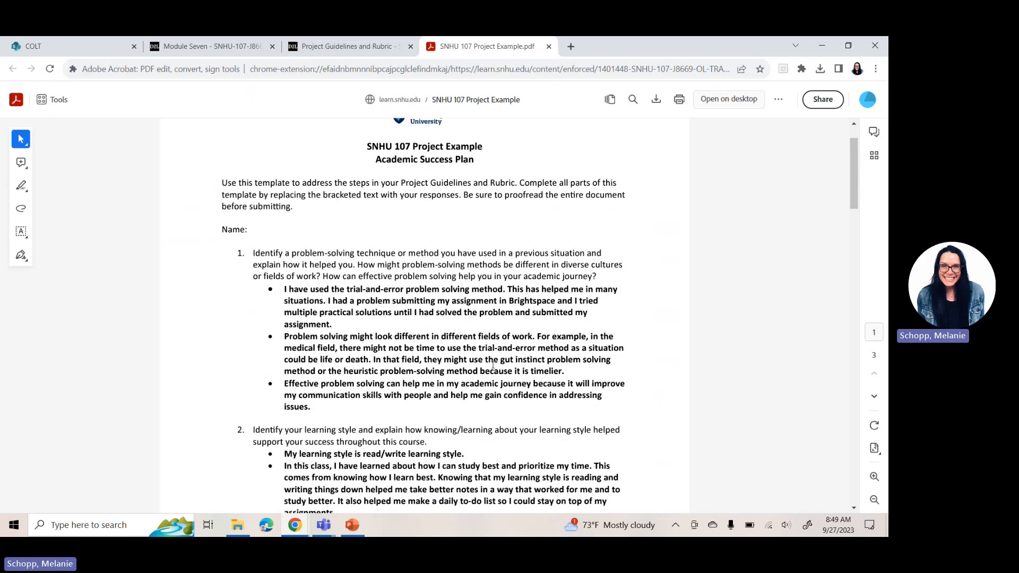
scroll("down", 3)
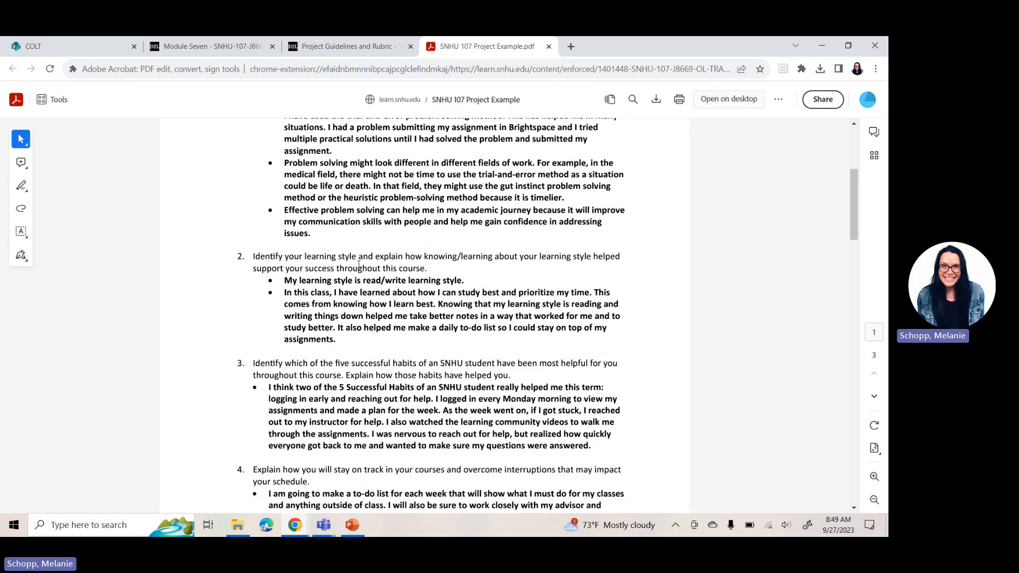
mouse_move(488, 268)
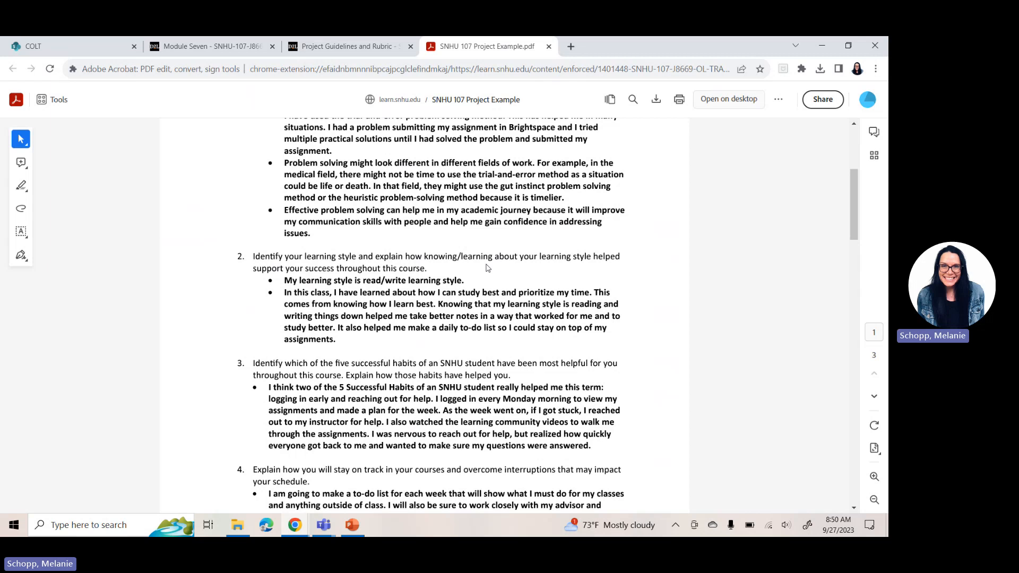
mouse_move(380, 287)
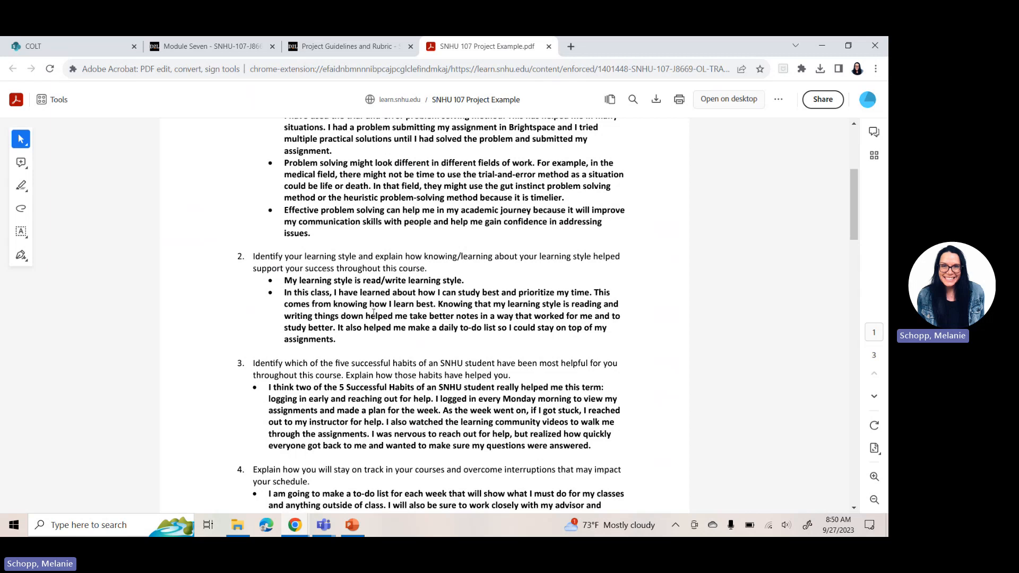
scroll("down", 3)
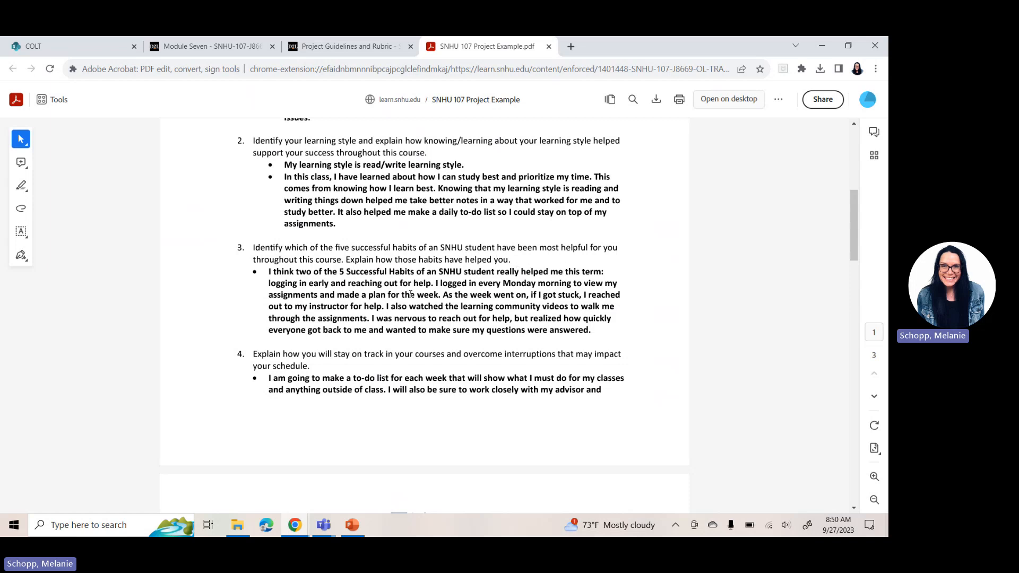
mouse_move(452, 283)
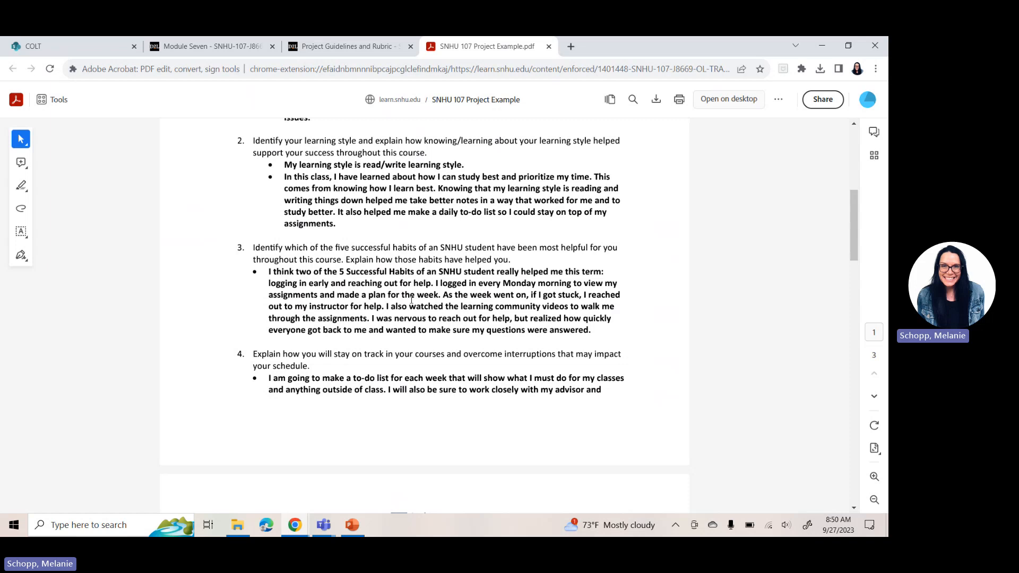
scroll("down", 3)
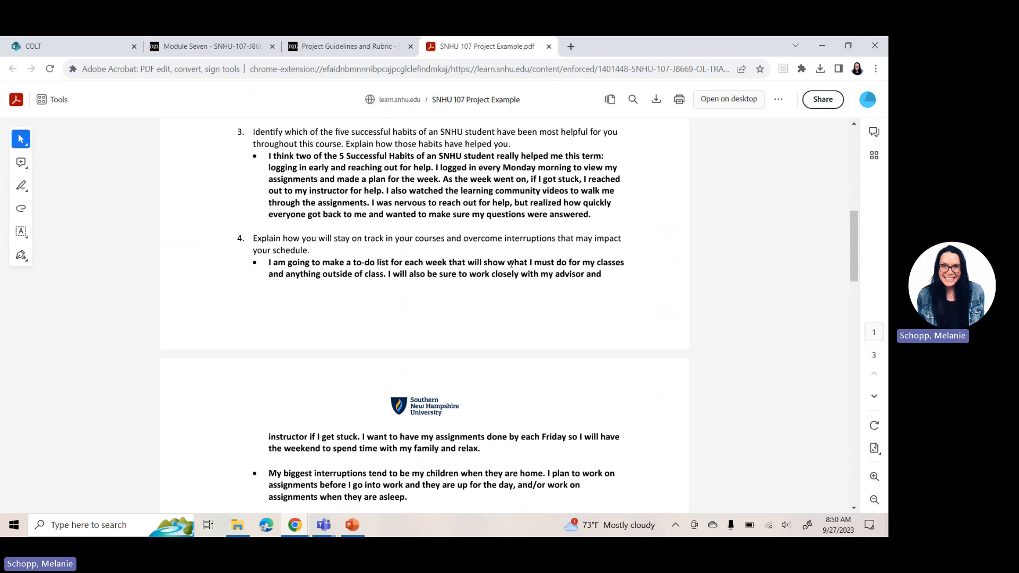
- Scroll past questions 5 and 6 on page 2 to question 7's short-term goals
scroll("down", 3)
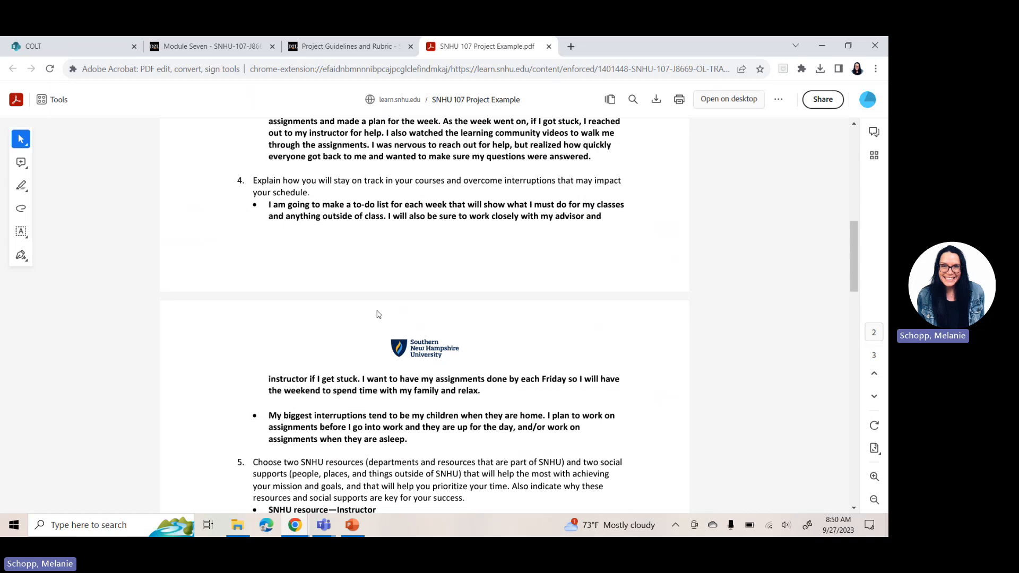
scroll("down", 3)
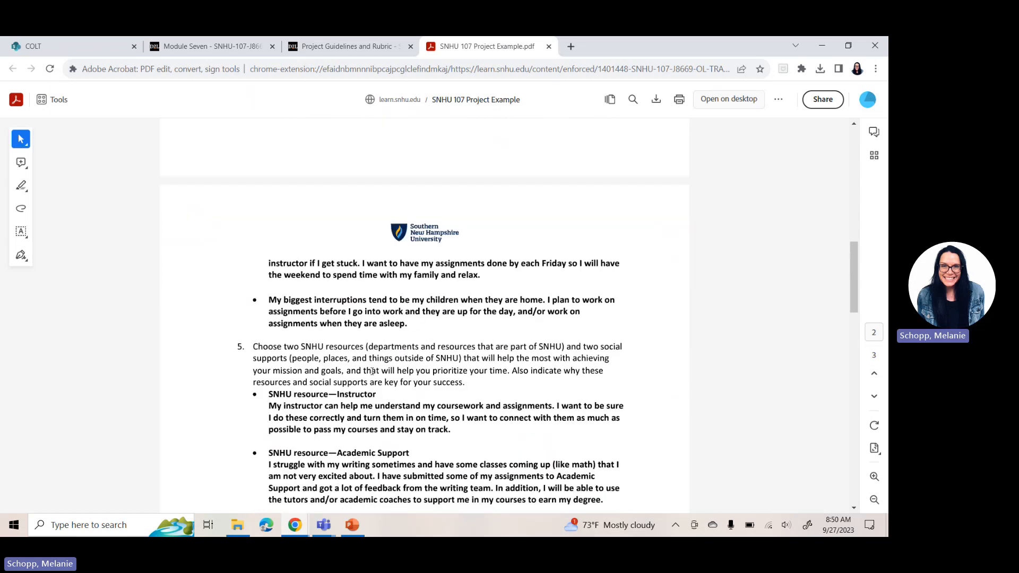
scroll("down", 3)
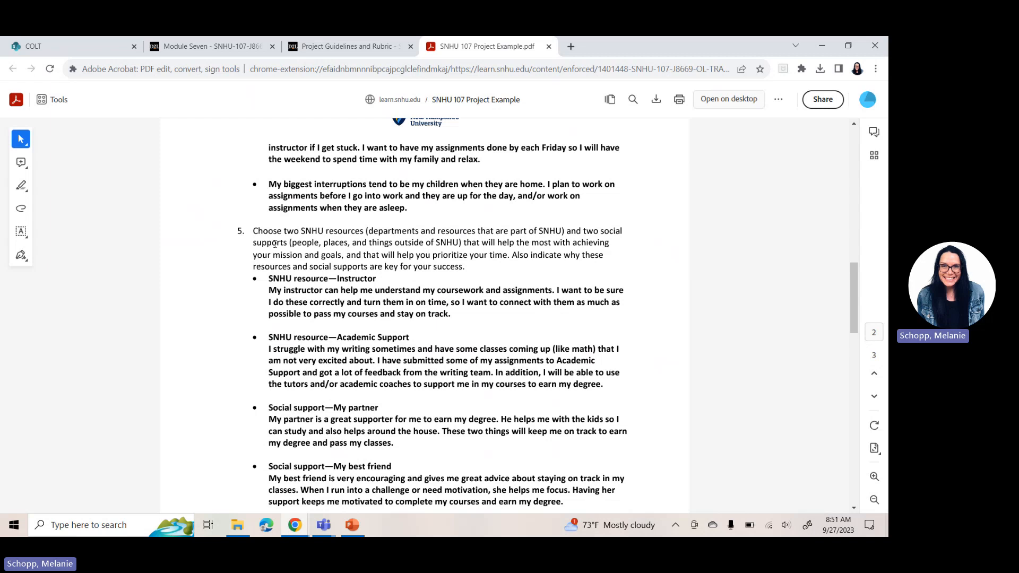
scroll("down", 3)
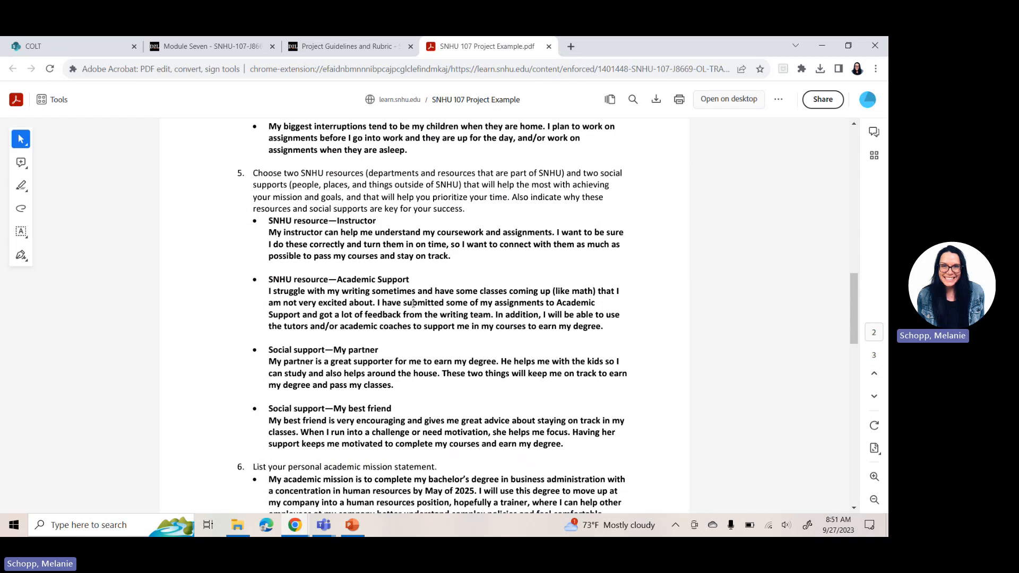
scroll("down", 3)
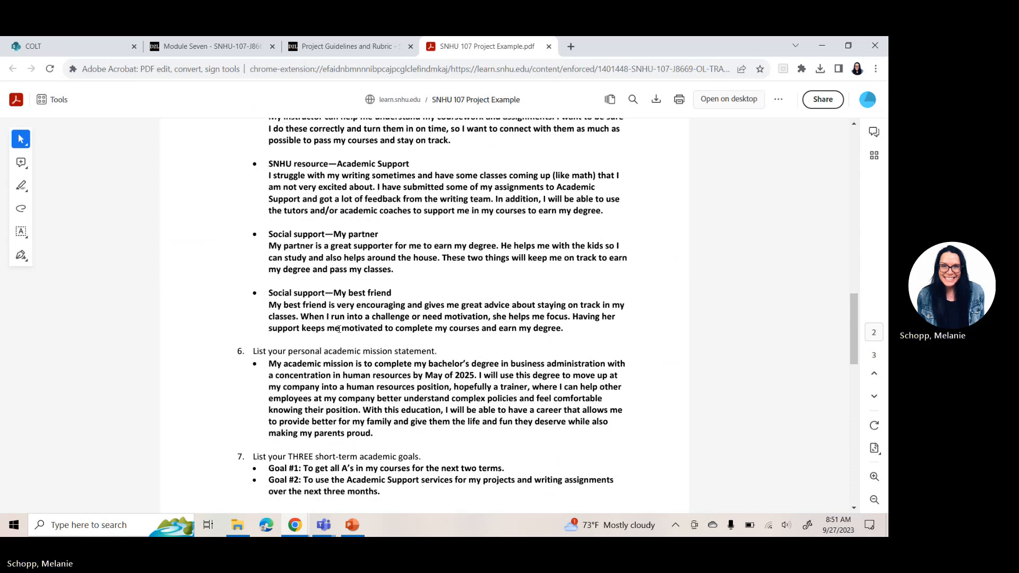
scroll("down", 3)
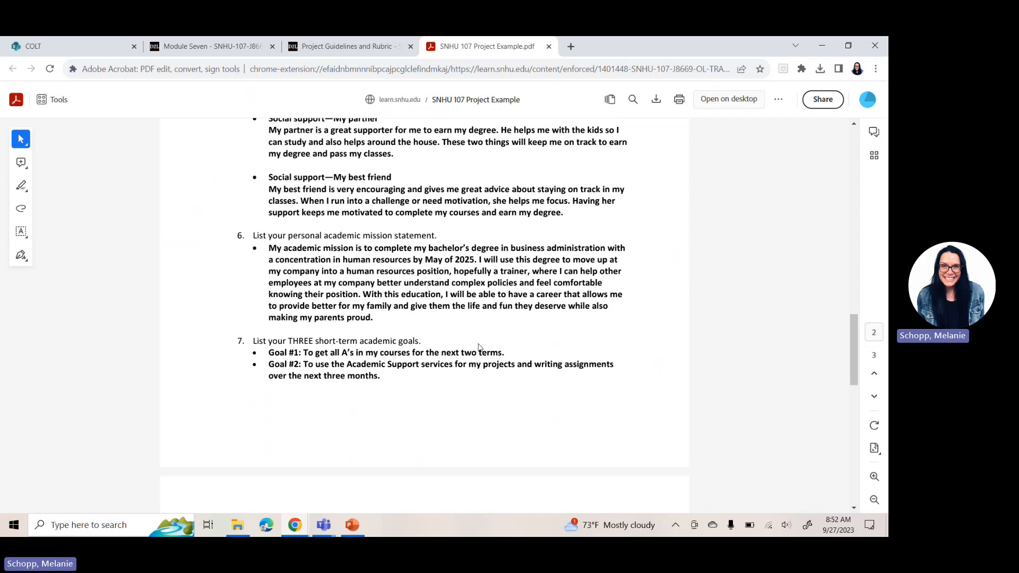
- Scroll to the top of page 3 showing Goal #3 and answers 8–10
scroll("down", 3)
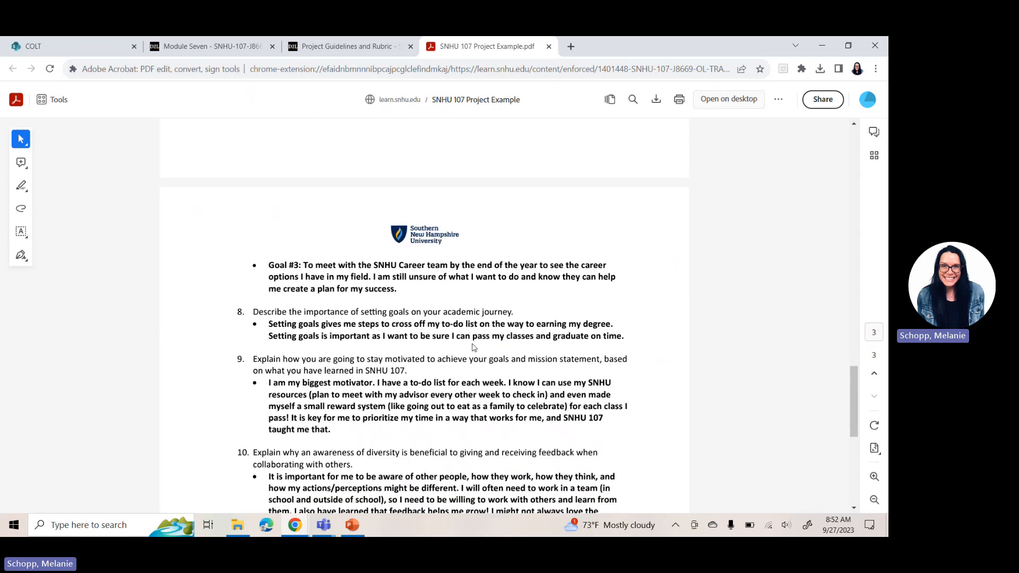
- Scroll down page 3 until the answers to questions 11 and 12 are visible
scroll("down", 3)
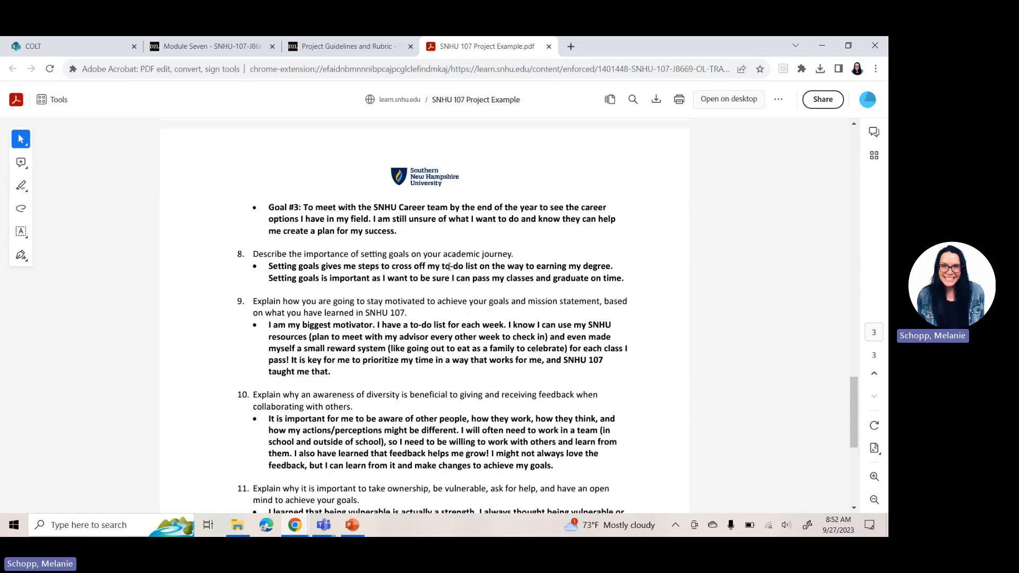
mouse_move(528, 284)
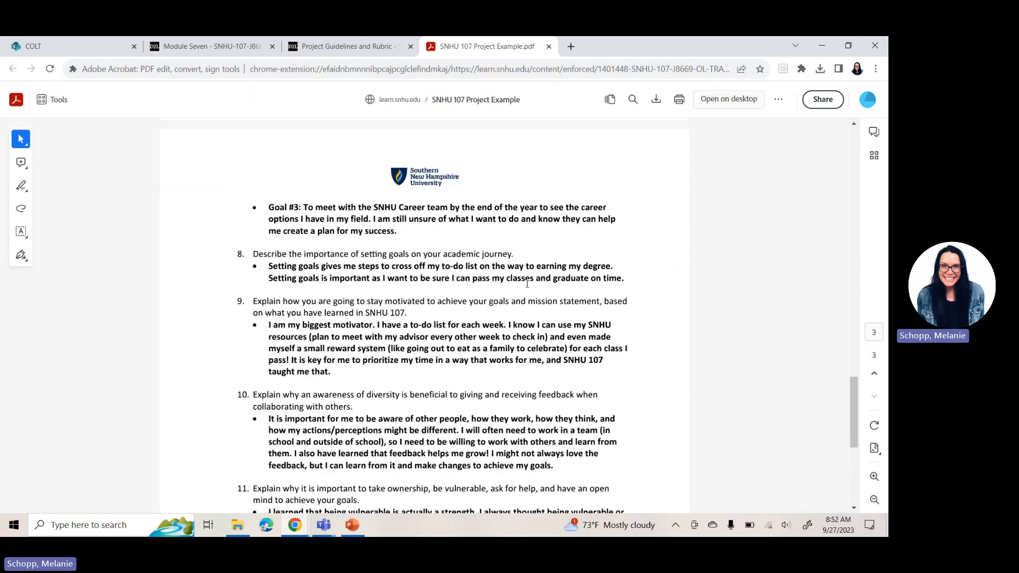
mouse_move(328, 350)
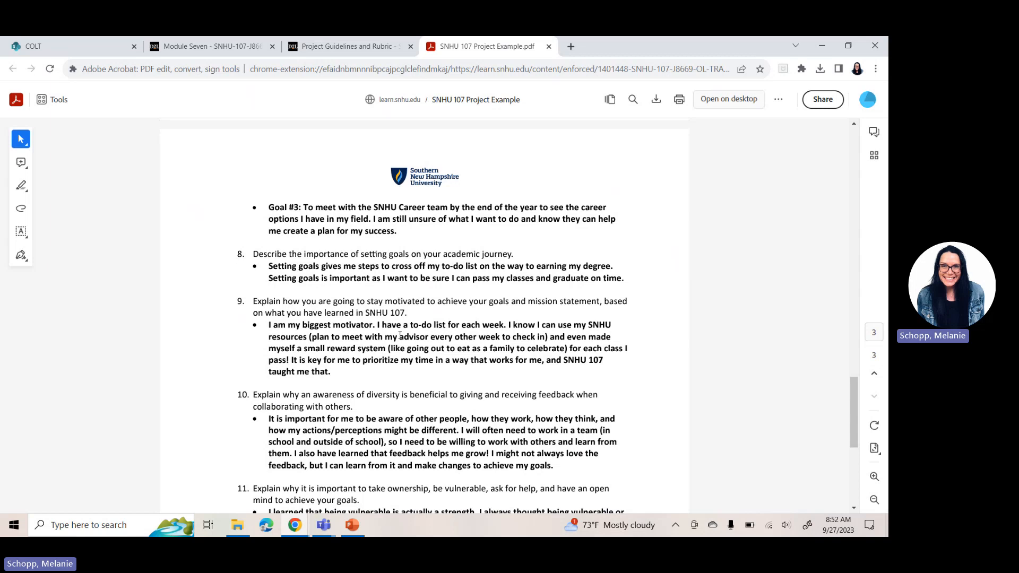
scroll("down", 3)
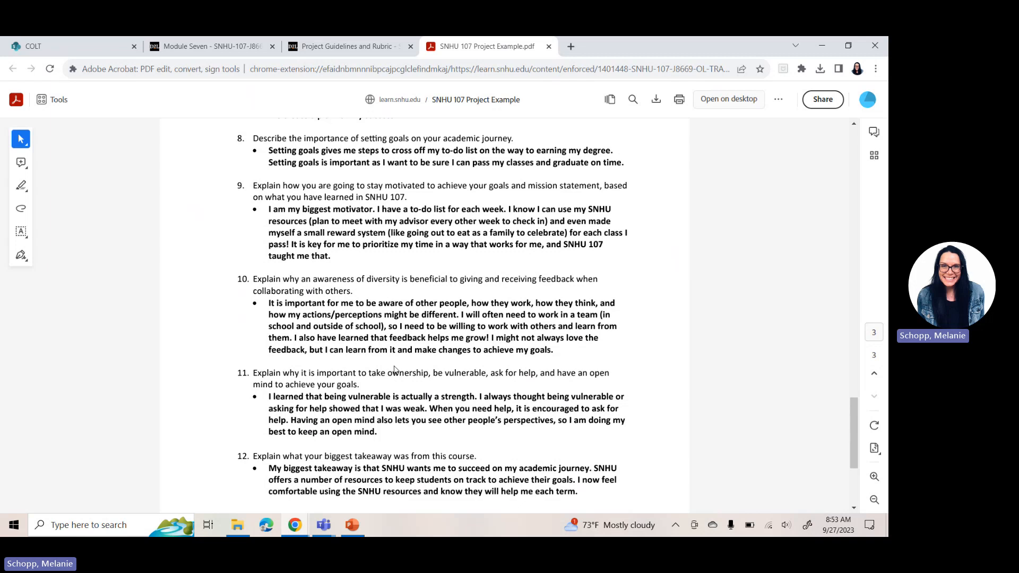
mouse_move(400, 362)
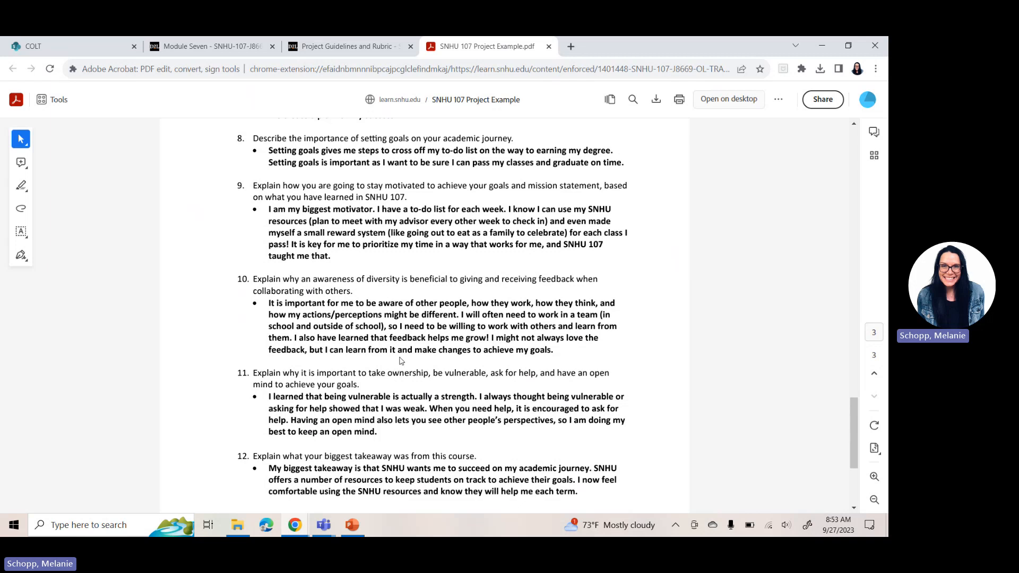
scroll("down", 3)
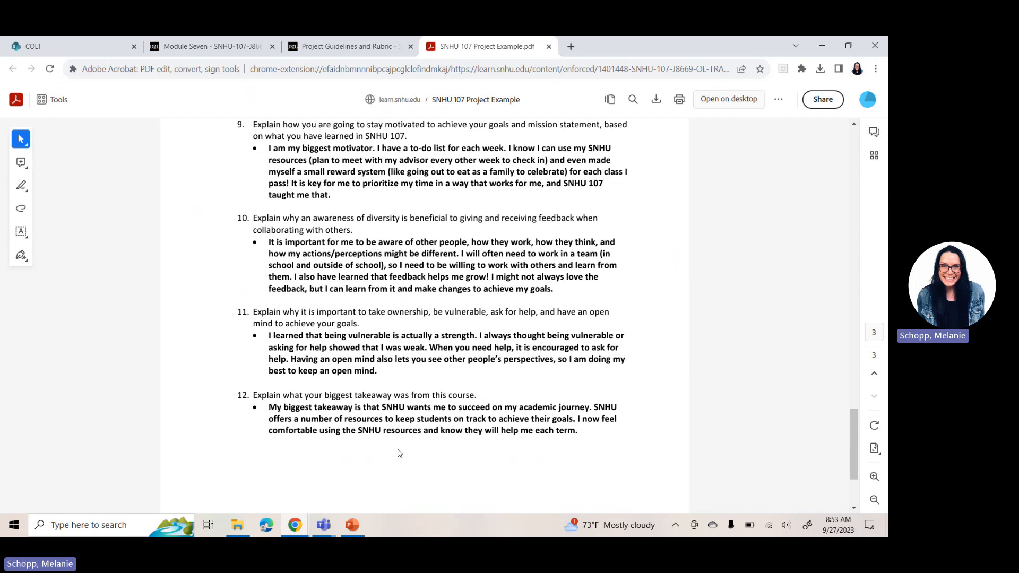
- Scroll to the bottom so question 12's takeaway answer is the final text shown
scroll("down", 3)
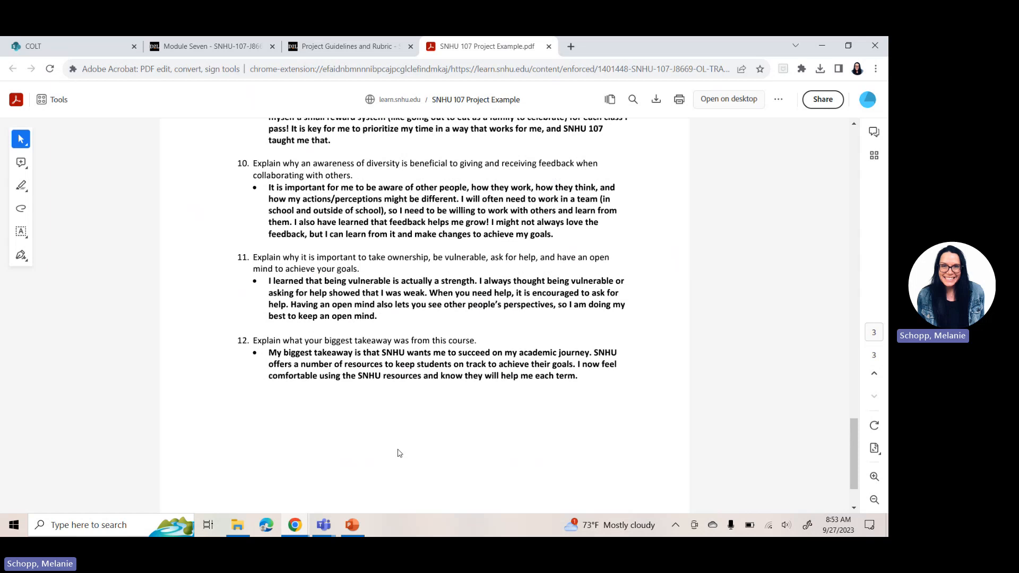